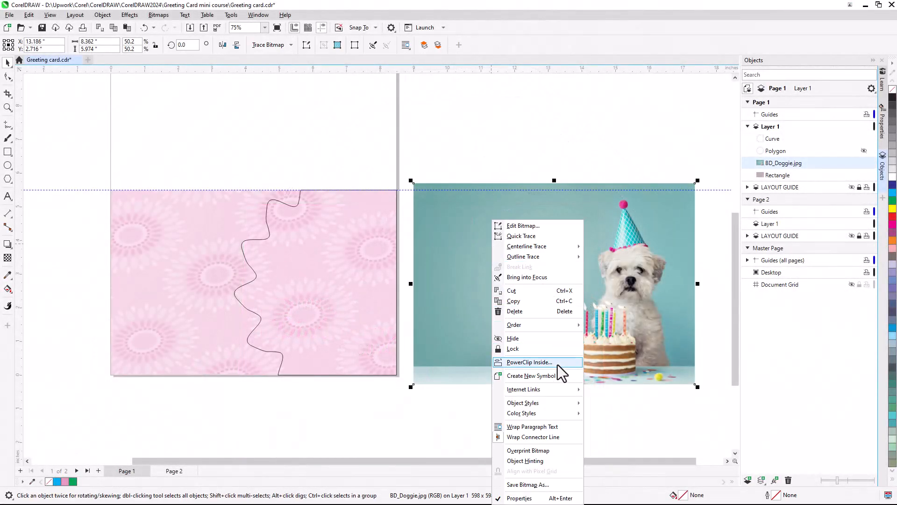
PowerClip the BD_Doggie photo inside the wavy curve frame and finish the adjustment
{"action": "left_click", "coordinate": [527, 361]}
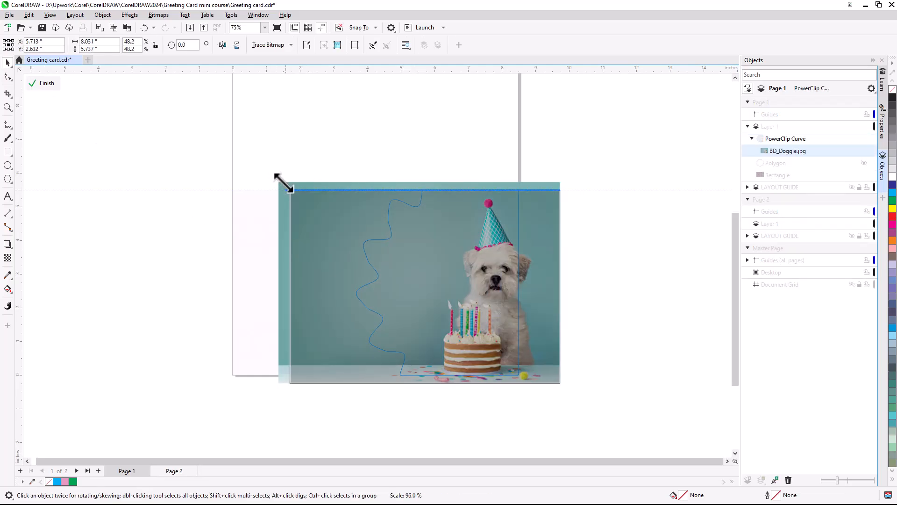
{"action": "left_click", "coordinate": [47, 83]}
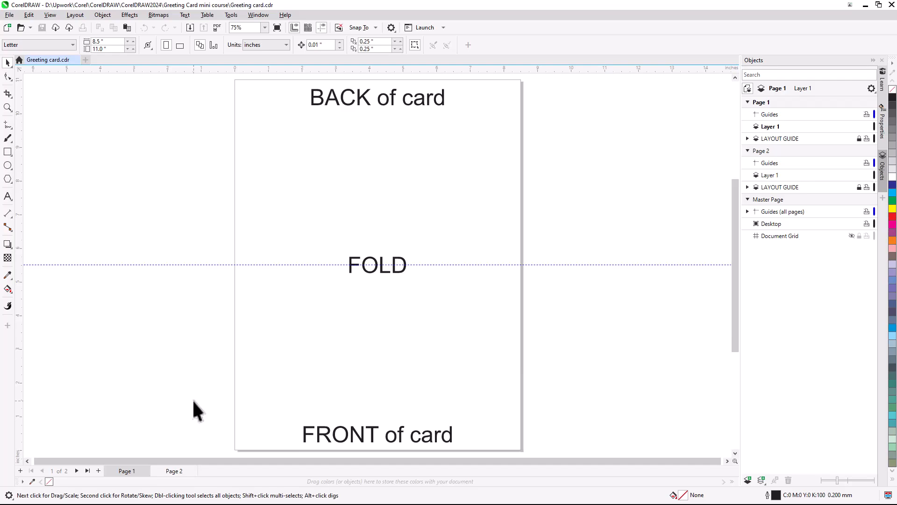
Hide the LAYOUT GUIDE layer on Page 2, checking Page 1 before and after
{"action": "left_click", "coordinate": [126, 470]}
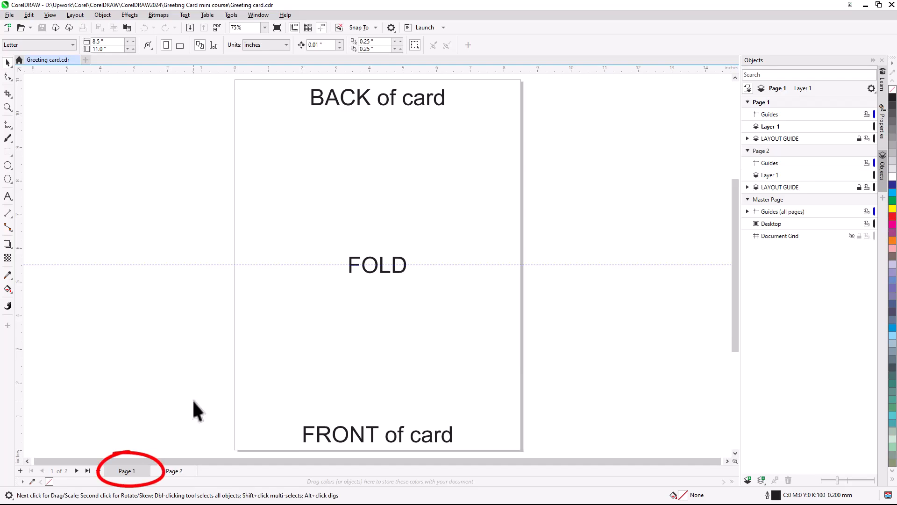
{"action": "left_click", "coordinate": [174, 470]}
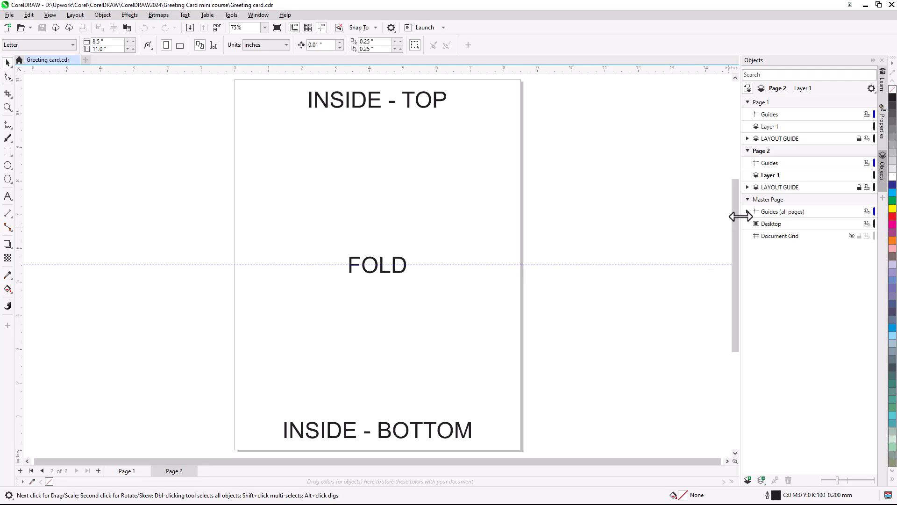
{"action": "left_click", "coordinate": [851, 186]}
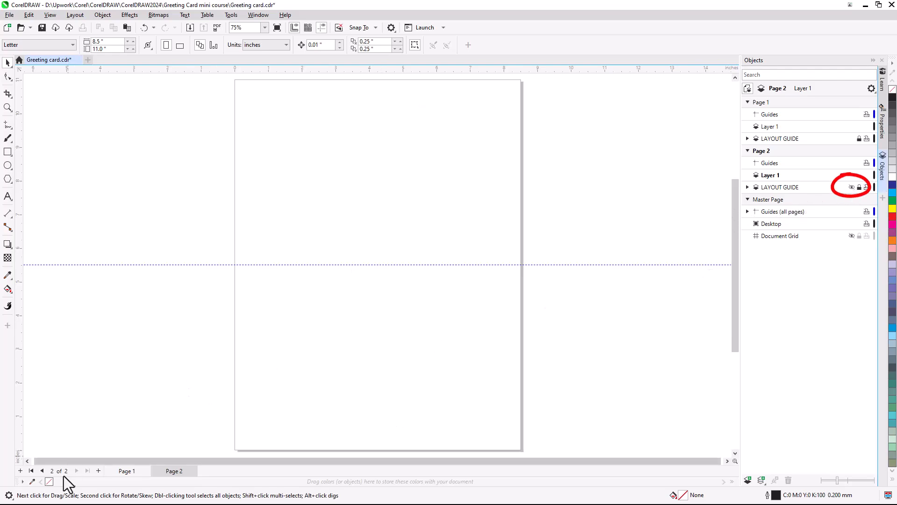
{"action": "left_click", "coordinate": [126, 470]}
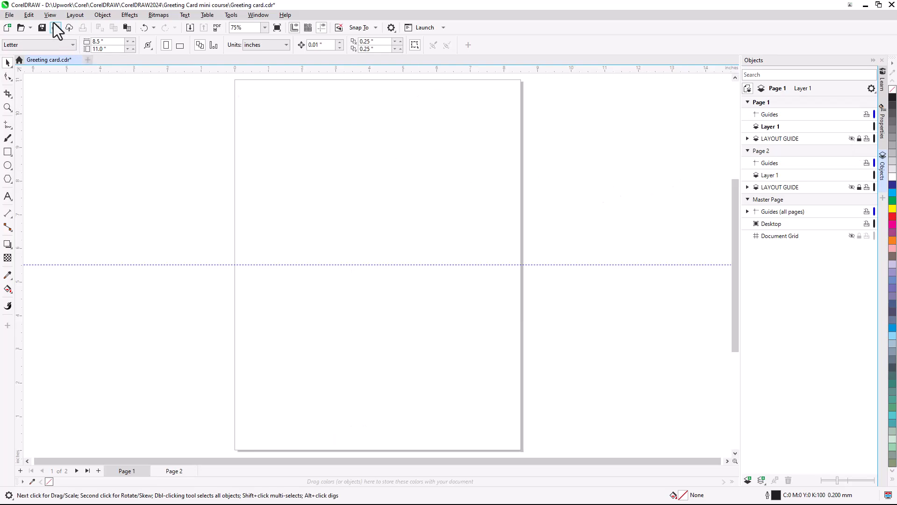
Enable Alignment Guides and Snap To Guidelines from the View menu
{"action": "left_click", "coordinate": [49, 14]}
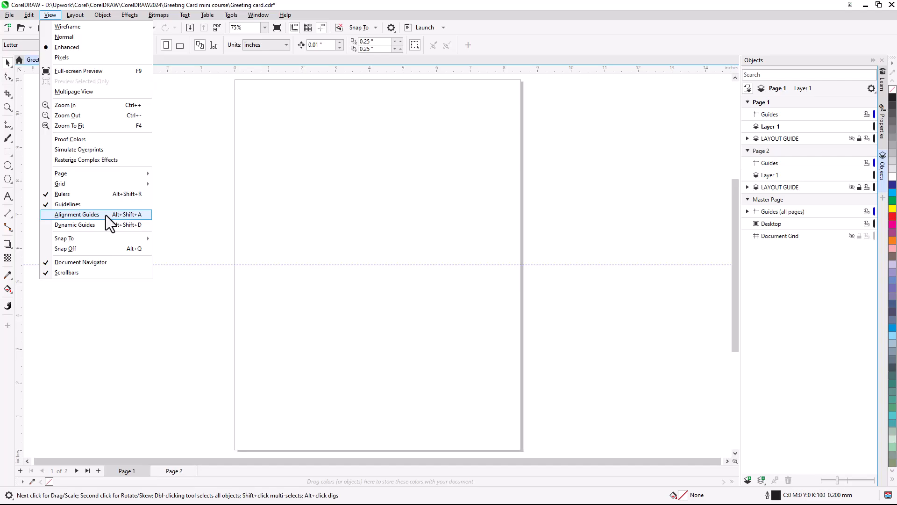
{"action": "left_click", "coordinate": [76, 214]}
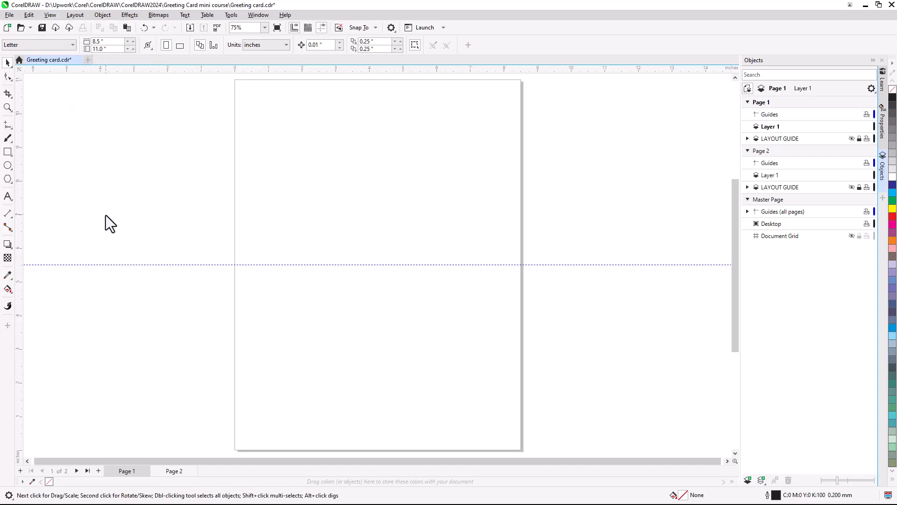
{"action": "left_click", "coordinate": [50, 14]}
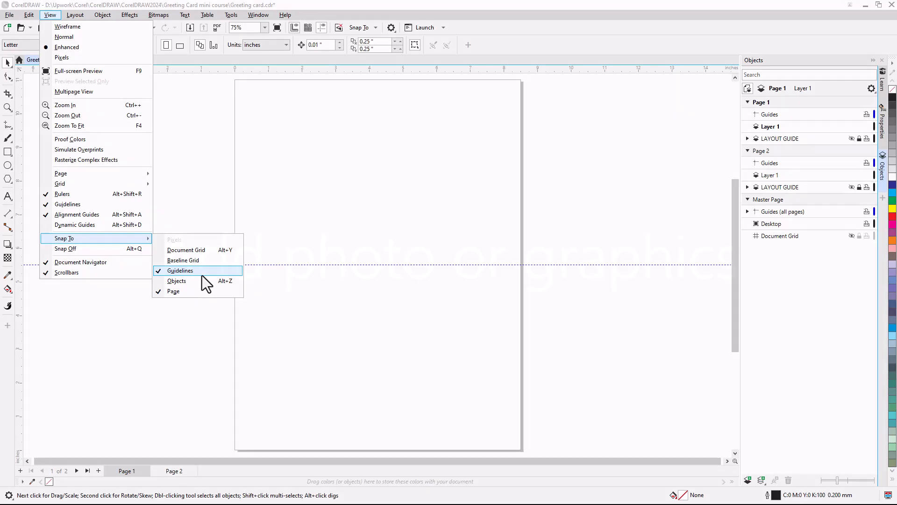
{"action": "left_click", "coordinate": [181, 270]}
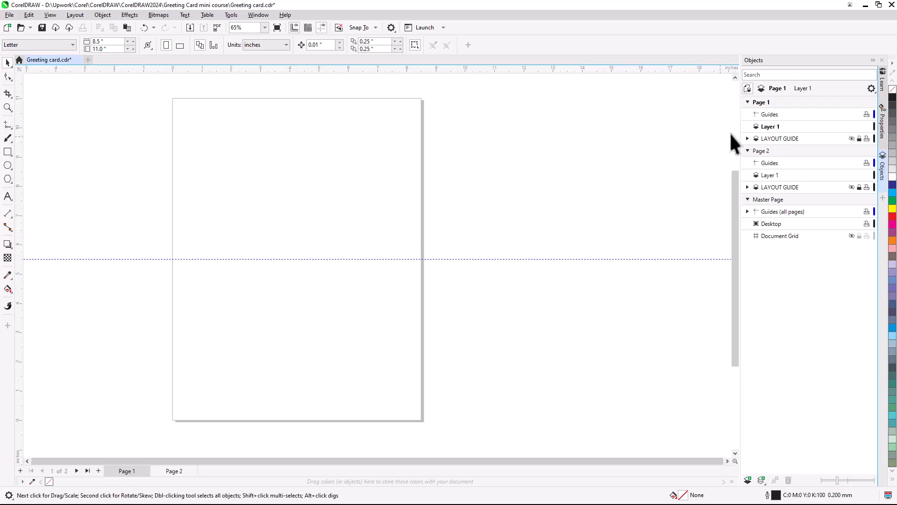
Activate Layer 1 on Page 1 and import the BD_Doggie photo via File > Import
{"action": "left_click", "coordinate": [769, 126]}
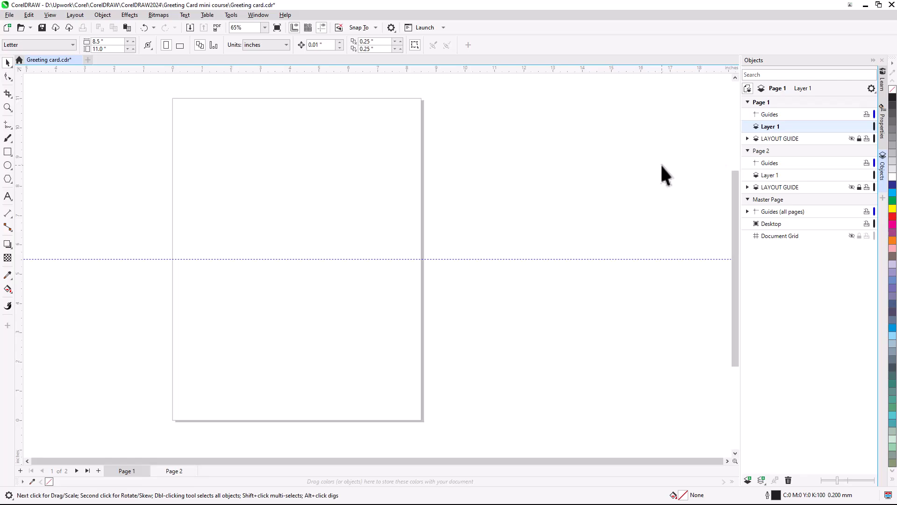
{"action": "left_click", "coordinate": [9, 14]}
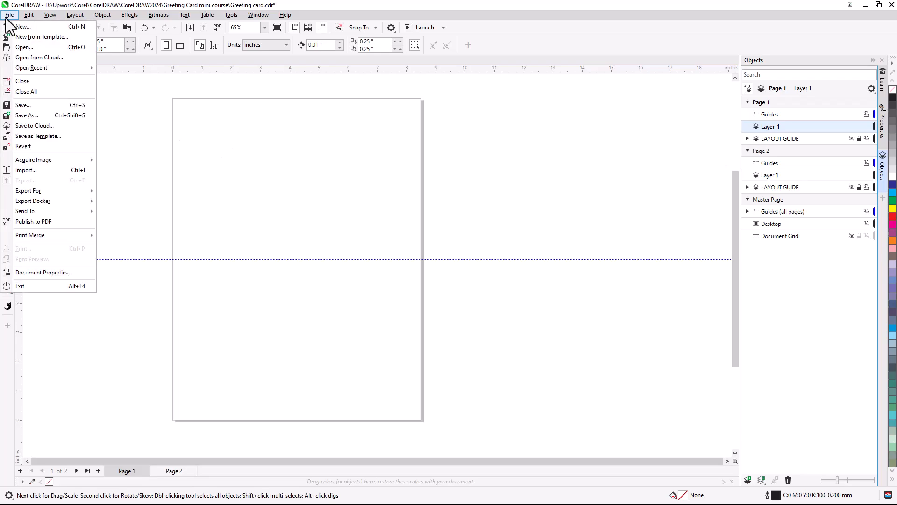
{"action": "left_click", "coordinate": [26, 170]}
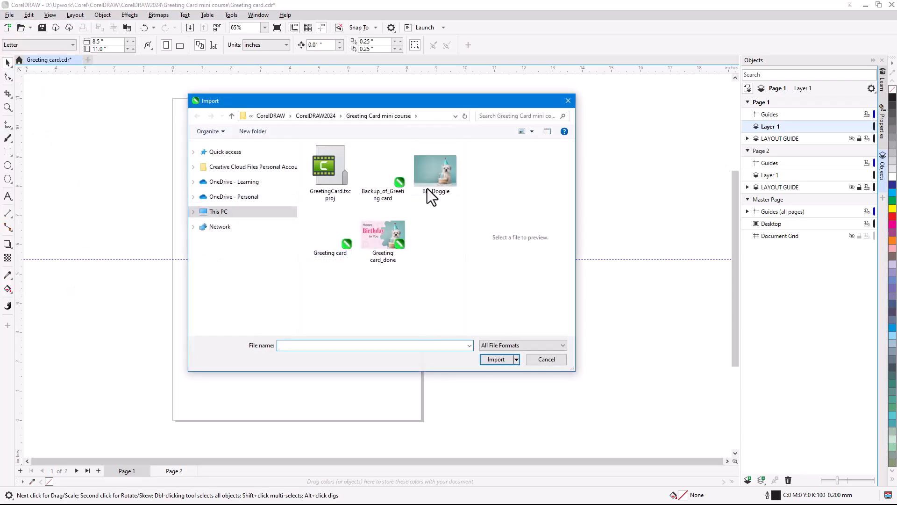
{"action": "left_click", "coordinate": [495, 359]}
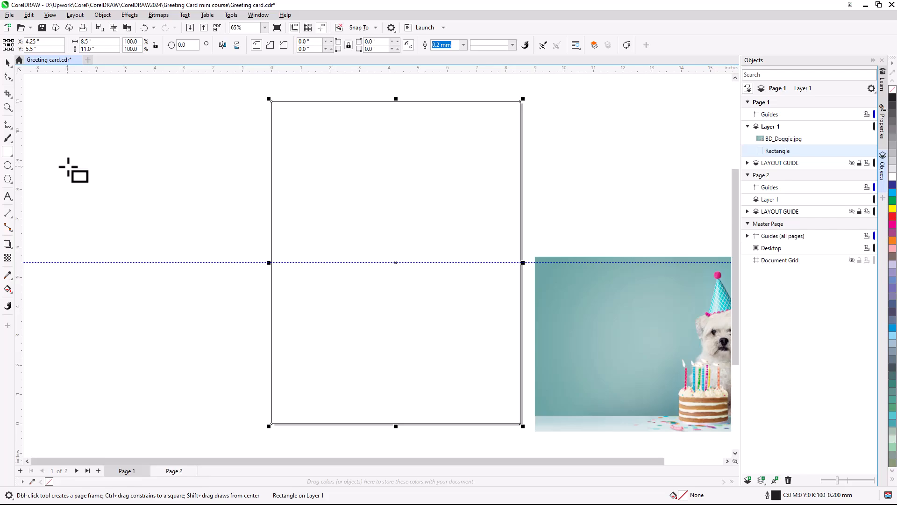
{"action": "mouse_move", "coordinate": [395, 102]}
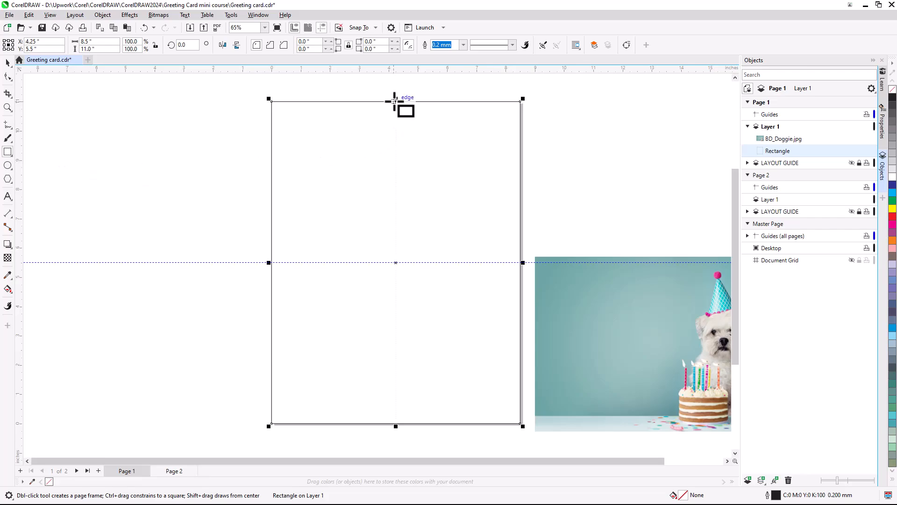
Shrink the page rectangle to the half below the fold, fill it pink, remove its outline
{"action": "left_click_drag", "start_coordinate": [394, 101], "coordinate": [391, 262]}
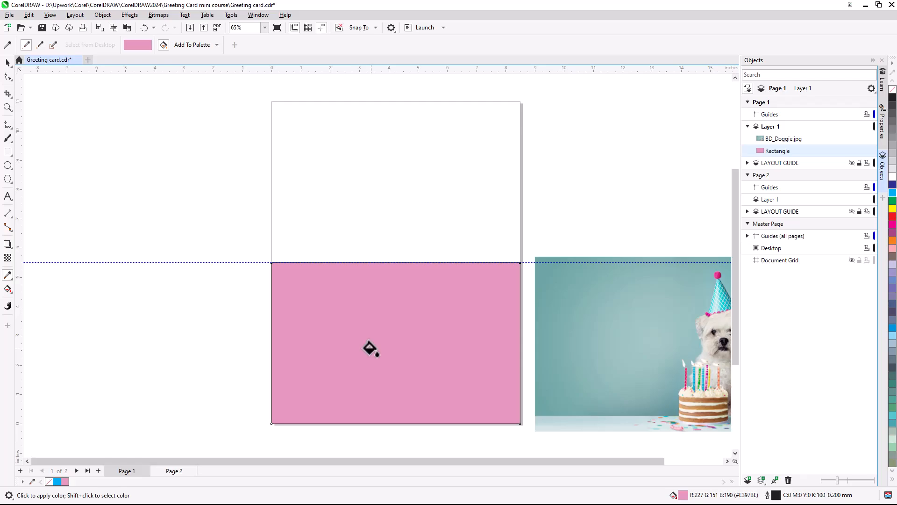
{"action": "left_click", "coordinate": [9, 61]}
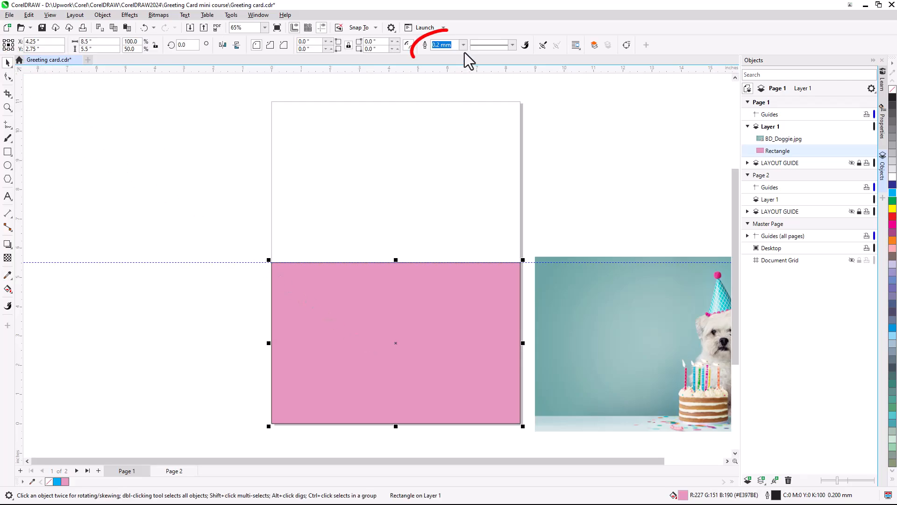
{"action": "type", "text": "3.0 mm"}
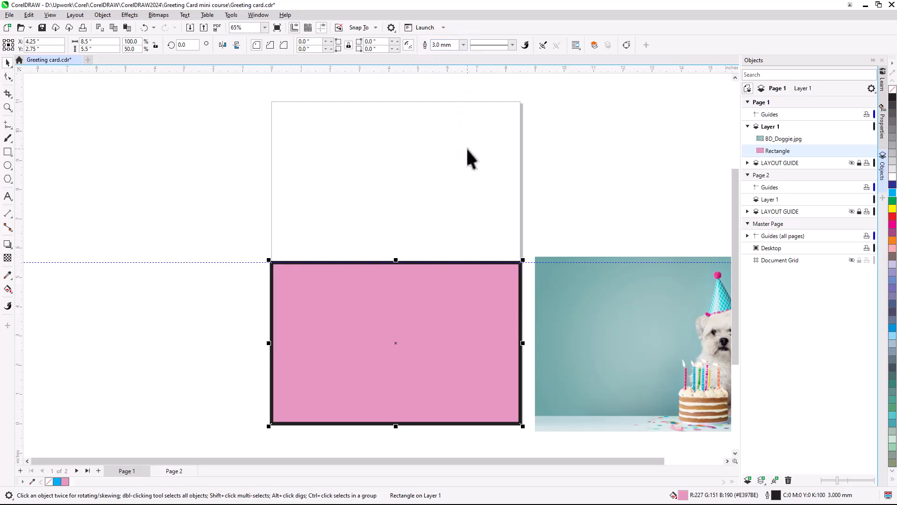
{"action": "left_click", "coordinate": [511, 45]}
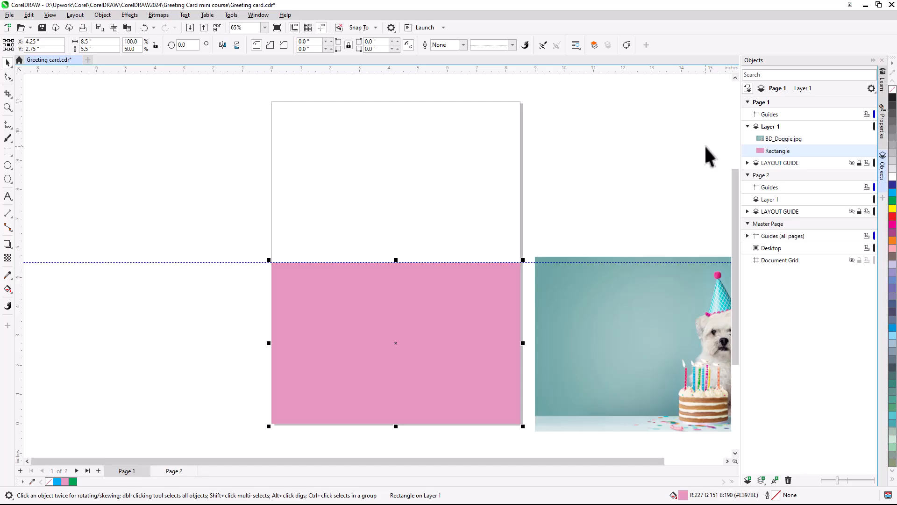
{"action": "mouse_move", "coordinate": [312, 208]}
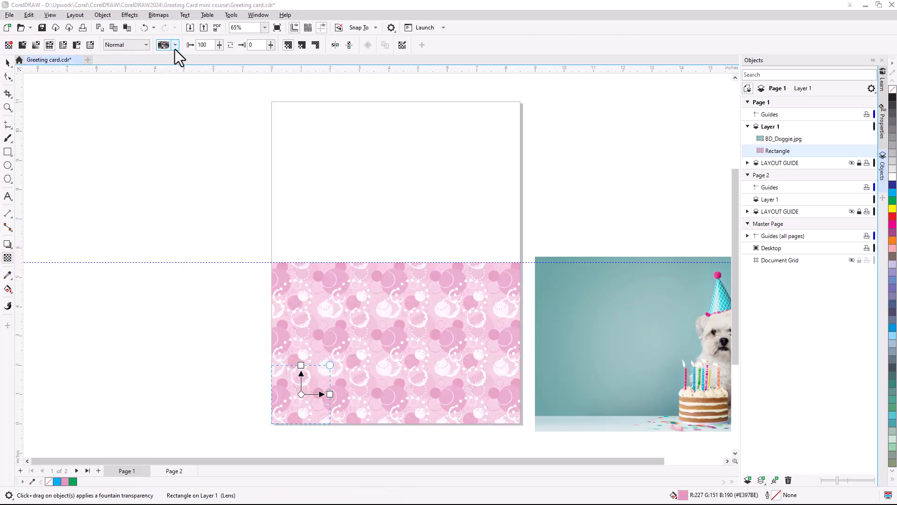
Pick a bubbly pattern from the Transparency tool's pattern dropdown for the pink rectangle
{"action": "left_click", "coordinate": [174, 45]}
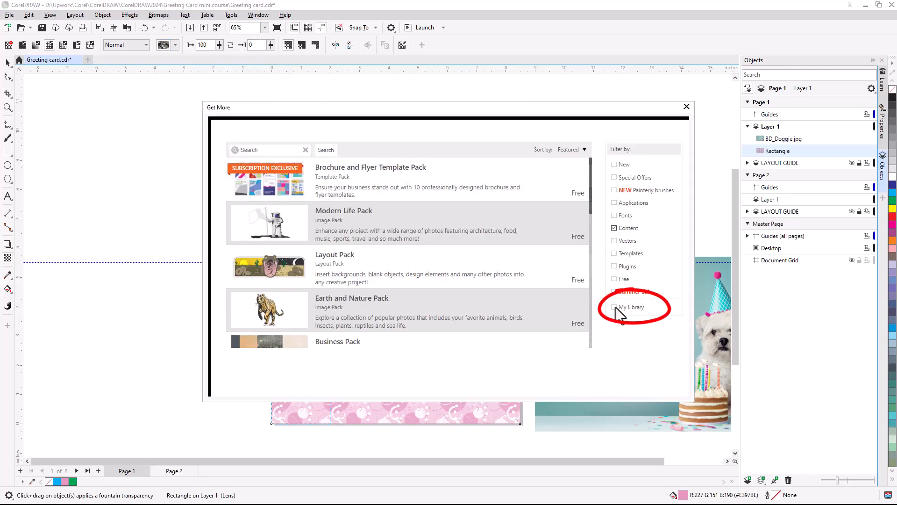
Filter Get More to Vectors sorted Price: Low to High, view Travel Icons, close the store
{"action": "left_click", "coordinate": [614, 307]}
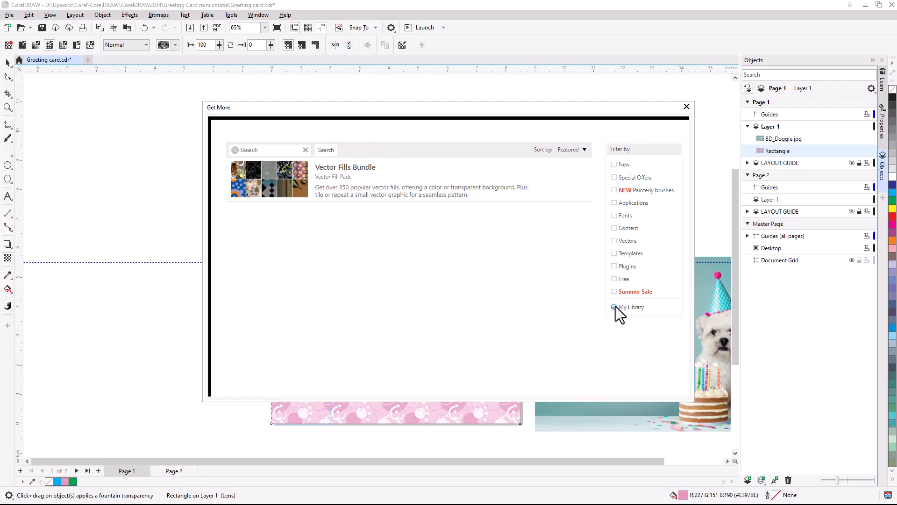
{"action": "left_click", "coordinate": [614, 308]}
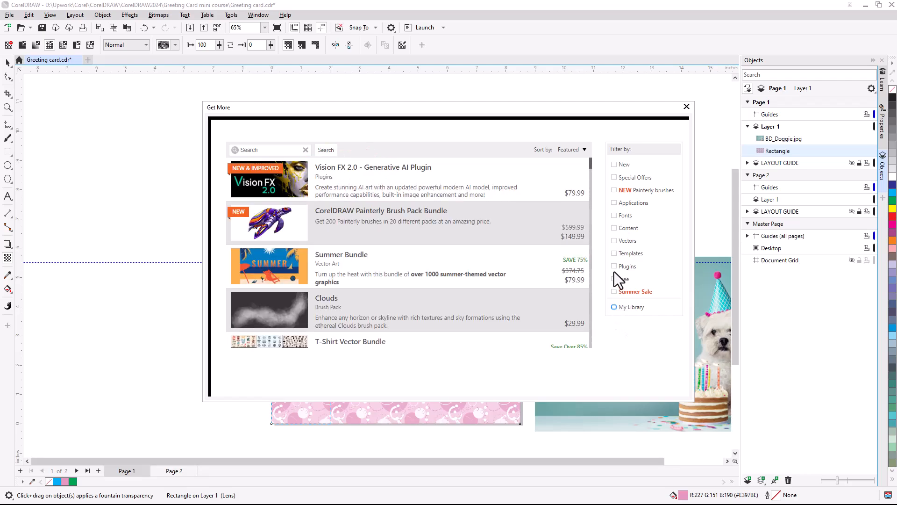
{"action": "left_click", "coordinate": [615, 240]}
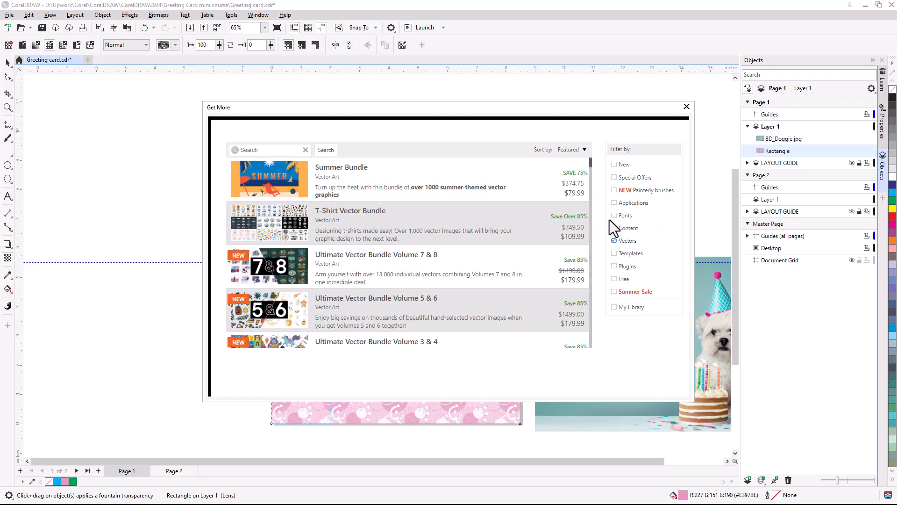
{"action": "left_click", "coordinate": [570, 149]}
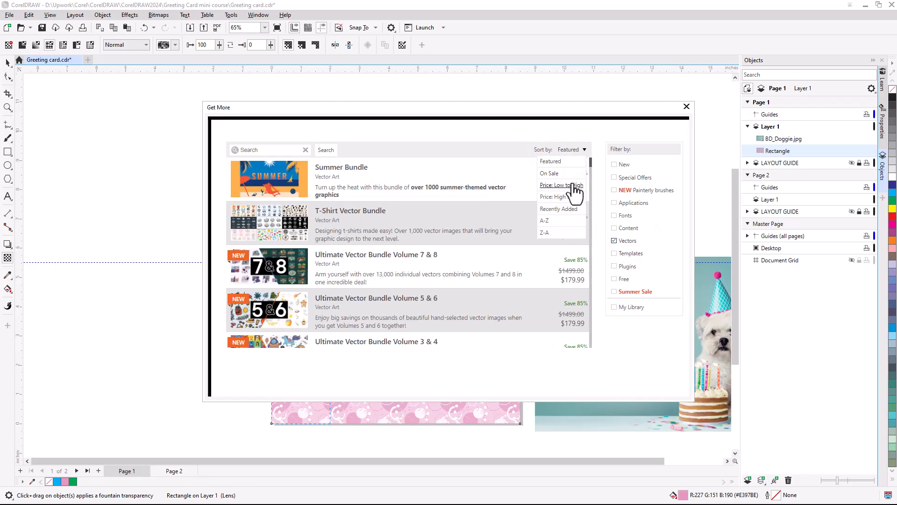
{"action": "left_click", "coordinate": [554, 185]}
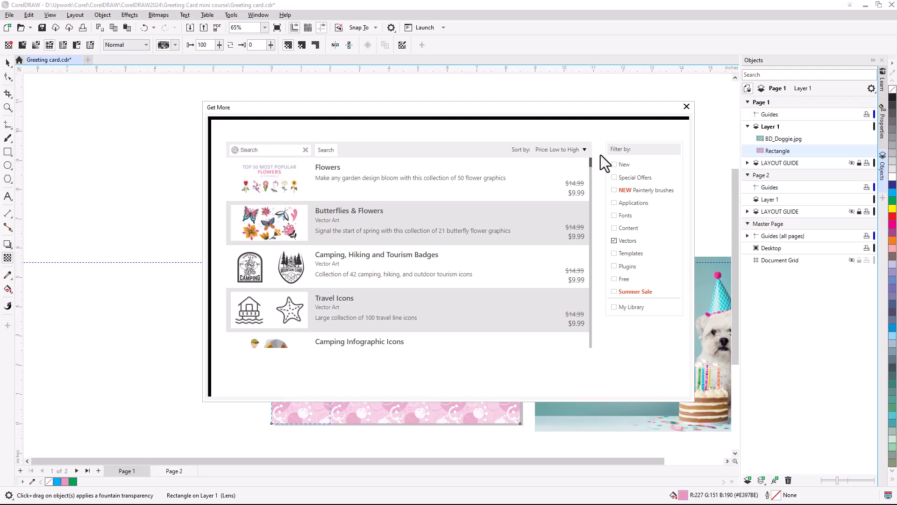
{"action": "left_click", "coordinate": [335, 297]}
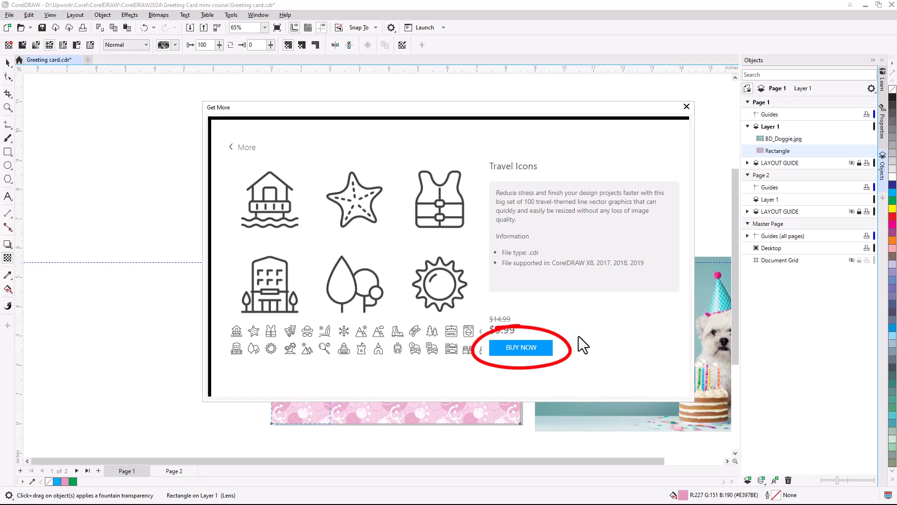
{"action": "left_click", "coordinate": [686, 107]}
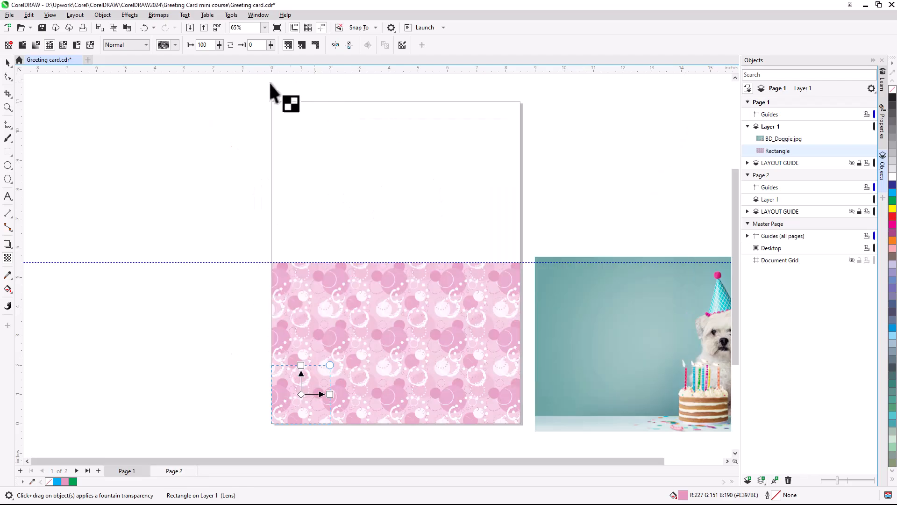
Apply a sunburst-flower pattern transparency to the pink panel and adjust its transparency level
{"action": "left_click", "coordinate": [175, 45]}
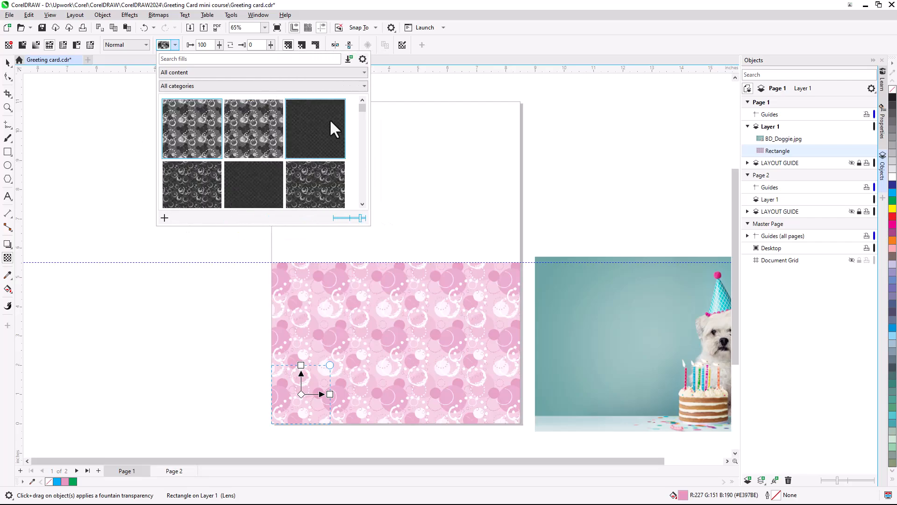
{"action": "left_click", "coordinate": [262, 85]}
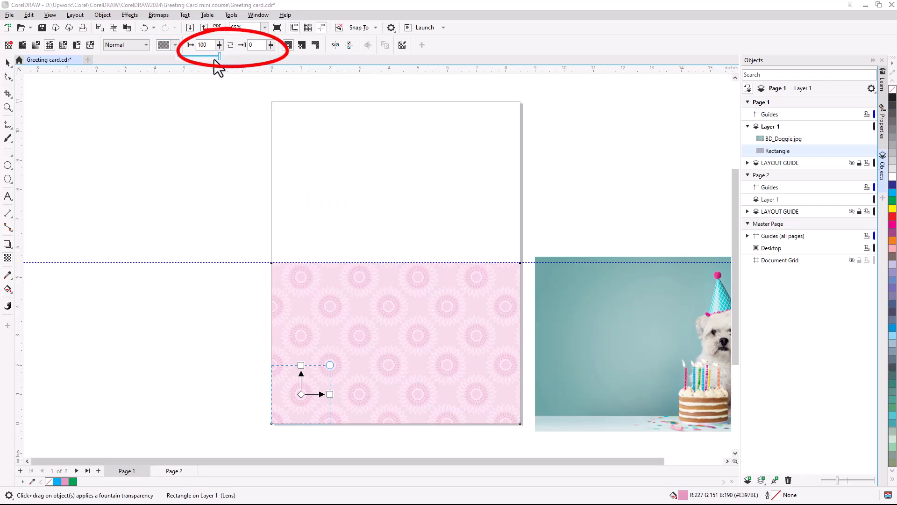
{"action": "left_click_drag", "start_coordinate": [219, 57], "coordinate": [280, 57]}
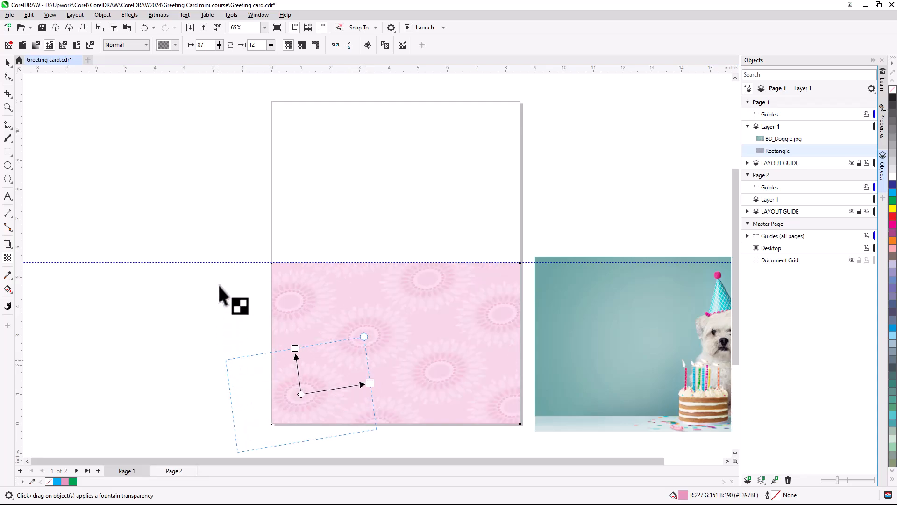
Reopen the pattern picker and switch its category to the favourite patterns
{"action": "left_click", "coordinate": [174, 45]}
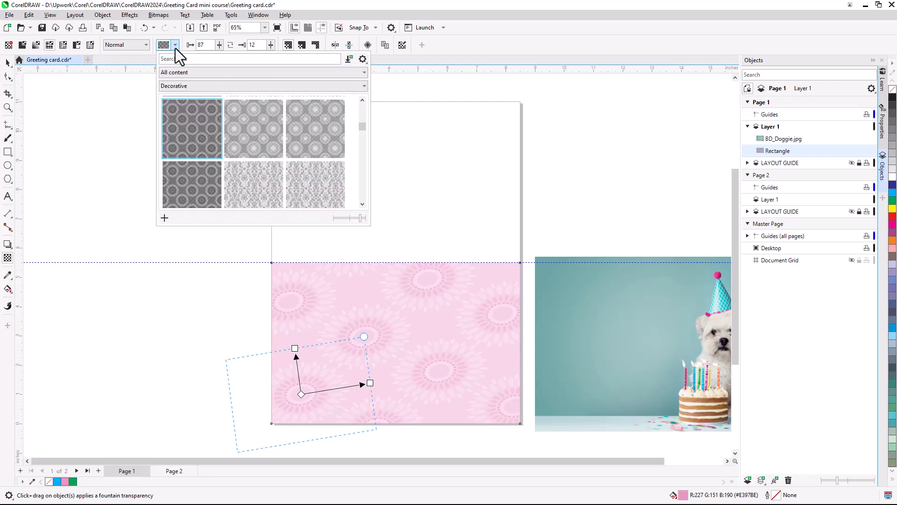
{"action": "right_click", "coordinate": [192, 128]}
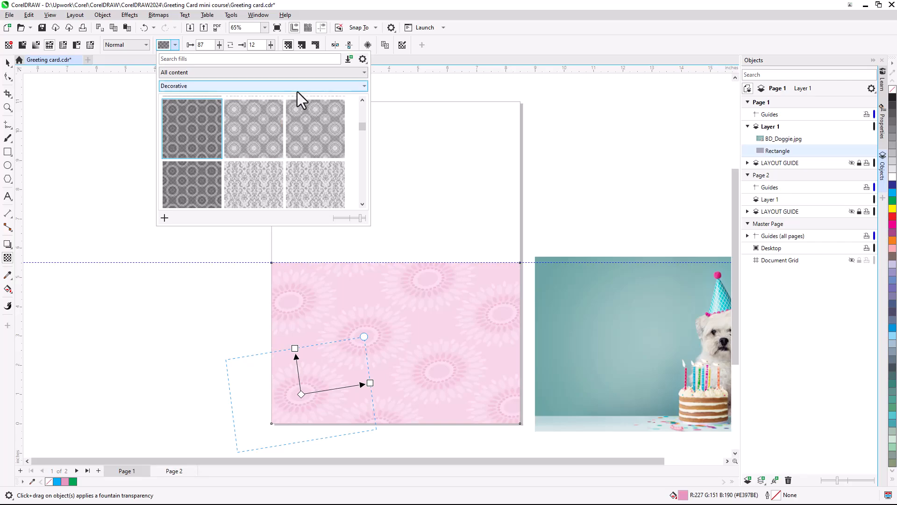
{"action": "left_click", "coordinate": [261, 86]}
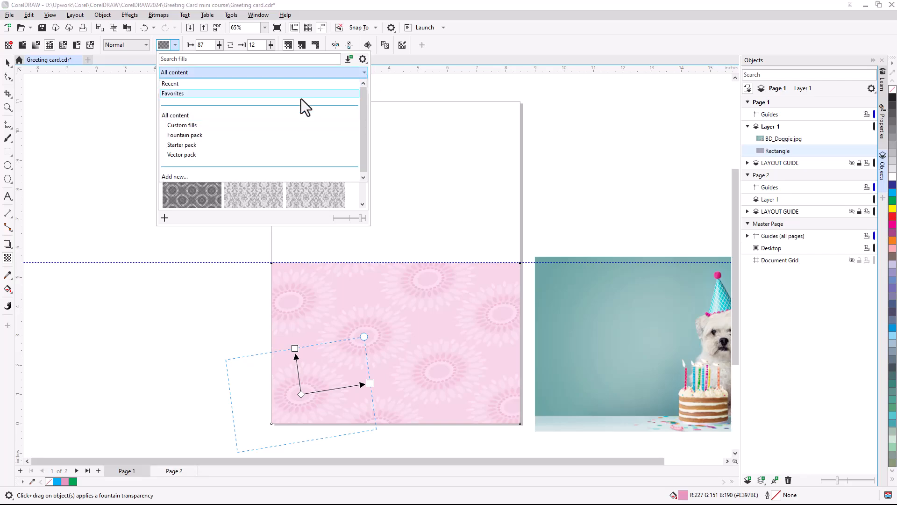
{"action": "left_click", "coordinate": [173, 94]}
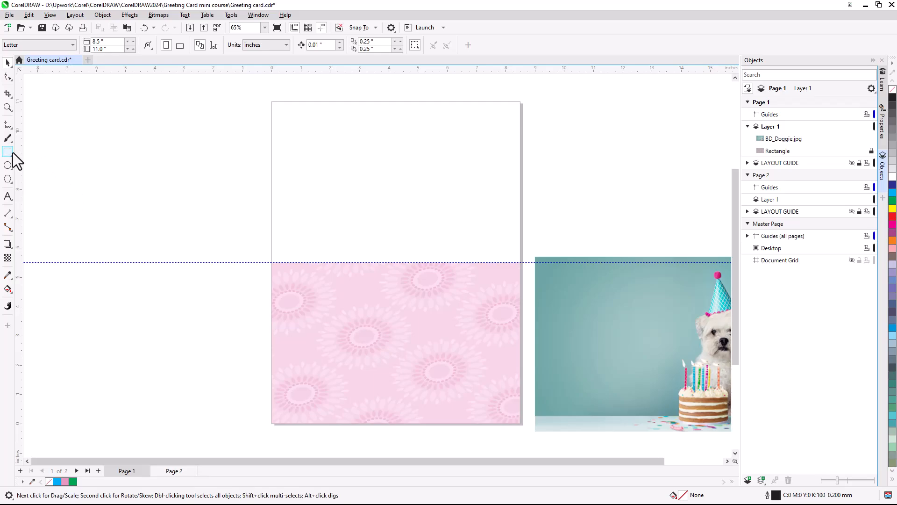
{"action": "mouse_move", "coordinate": [9, 165]}
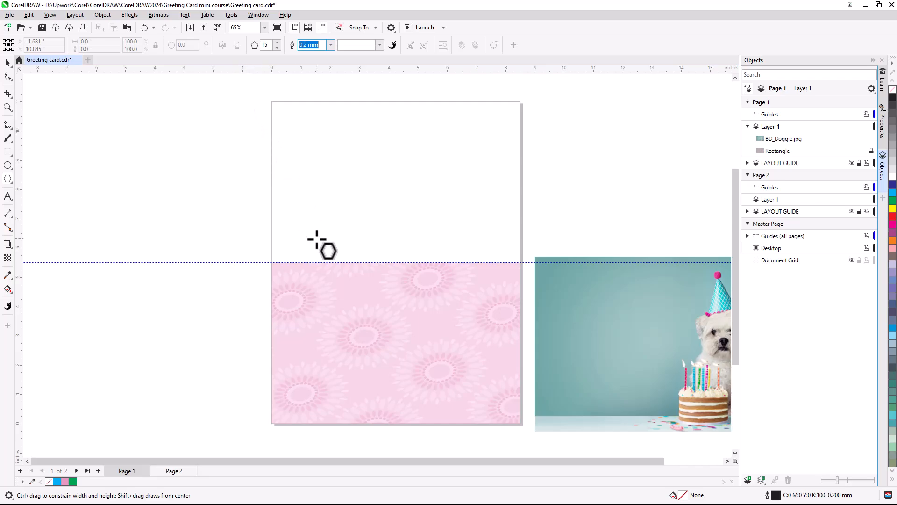
Drag out a 15-sided polygon over the lower right panel and pull its nodes into wavy edges
{"action": "left_click_drag", "start_coordinate": [323, 248], "coordinate": [517, 414]}
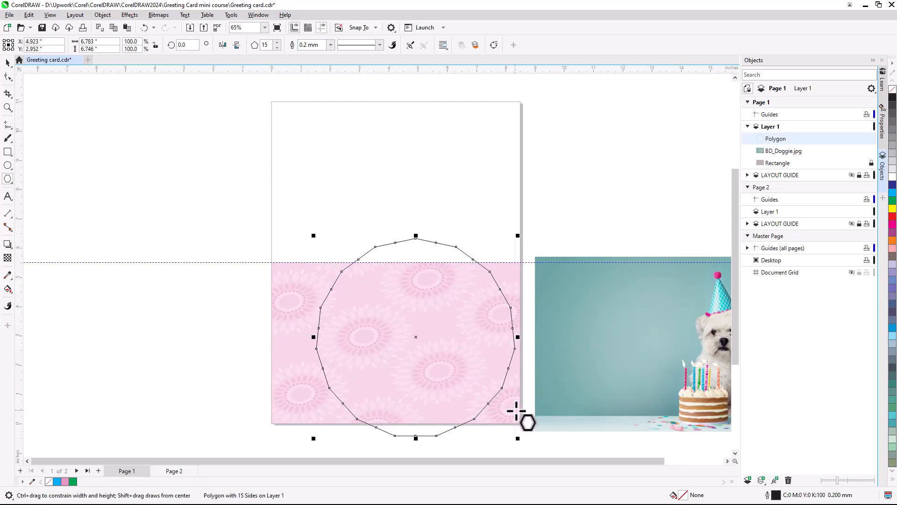
{"action": "left_click_drag", "start_coordinate": [526, 422], "coordinate": [506, 353]}
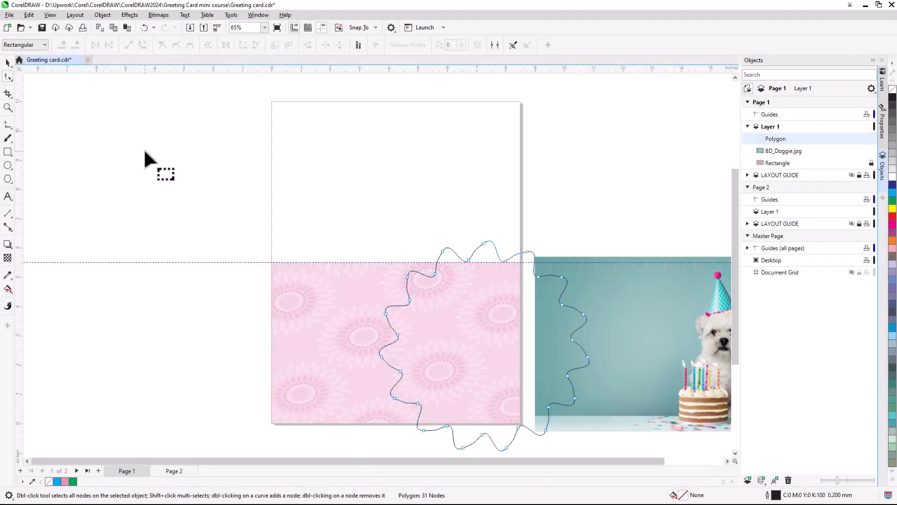
Intersect the wavy polygon with the page area into a Curve and hide the original polygon
{"action": "left_click", "coordinate": [8, 61]}
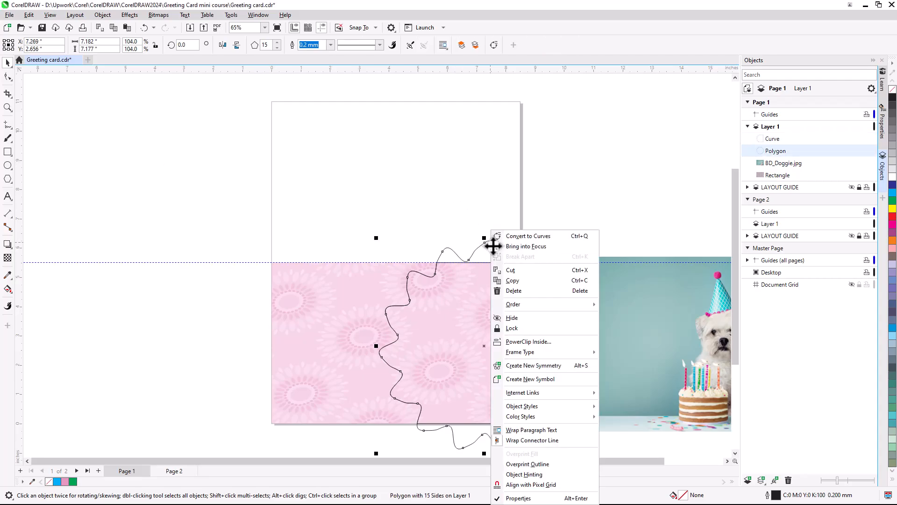
{"action": "left_click", "coordinate": [512, 318]}
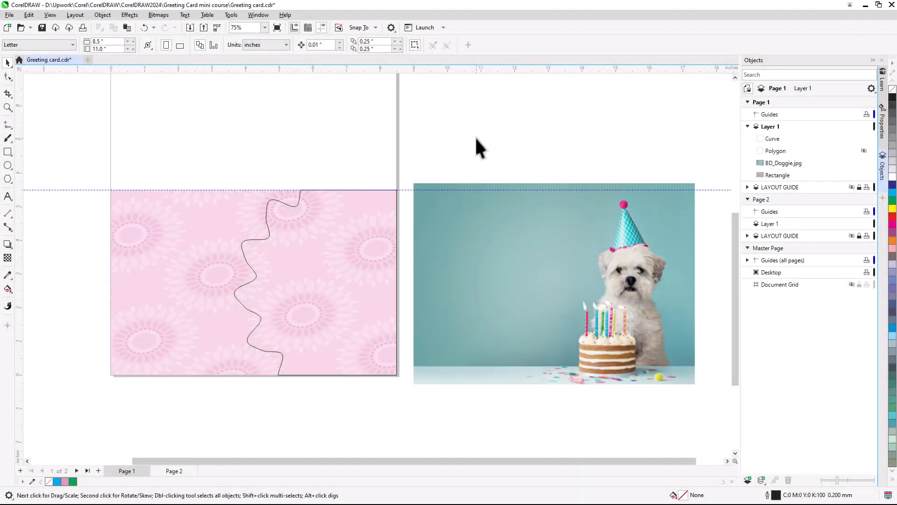
PowerClip the dog photo inside the wavy curve and give the frame a 2.0 mm magenta outline
{"action": "right_click", "coordinate": [553, 283]}
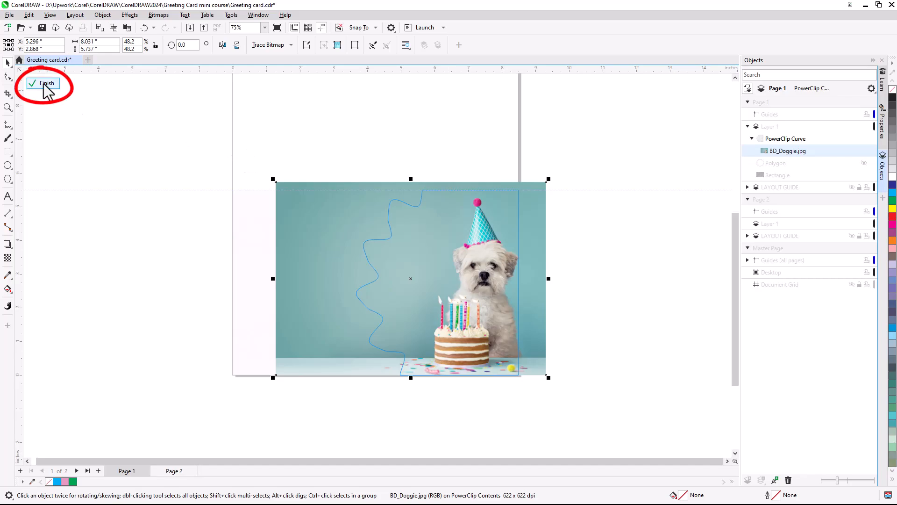
{"action": "left_click", "coordinate": [47, 84]}
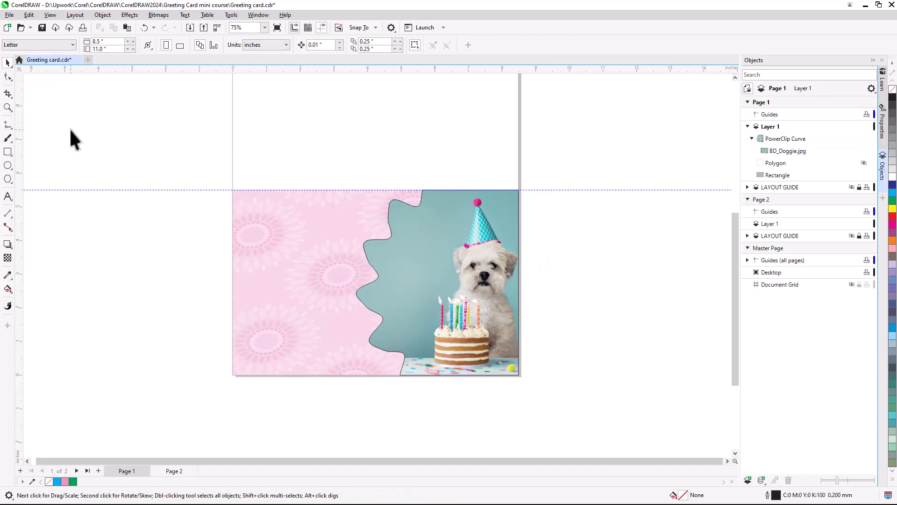
{"action": "left_click", "coordinate": [401, 280]}
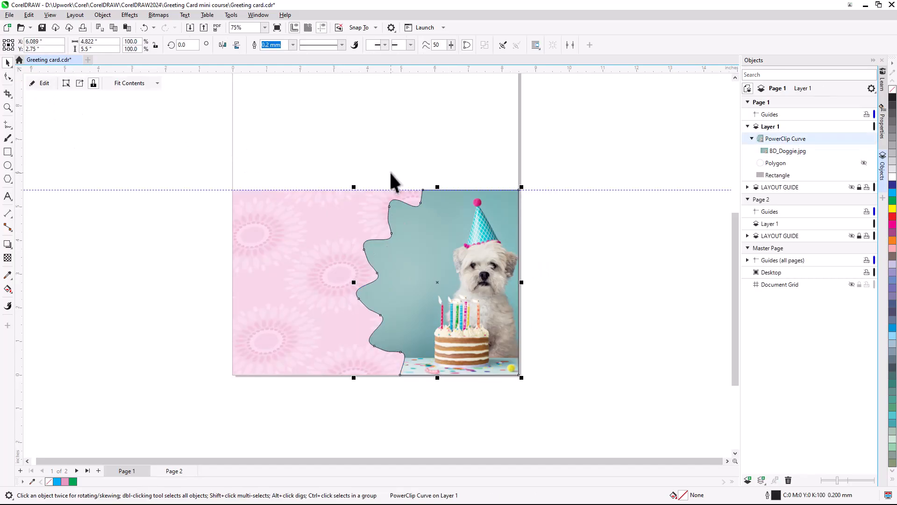
{"action": "type", "text": "2.0 mm"}
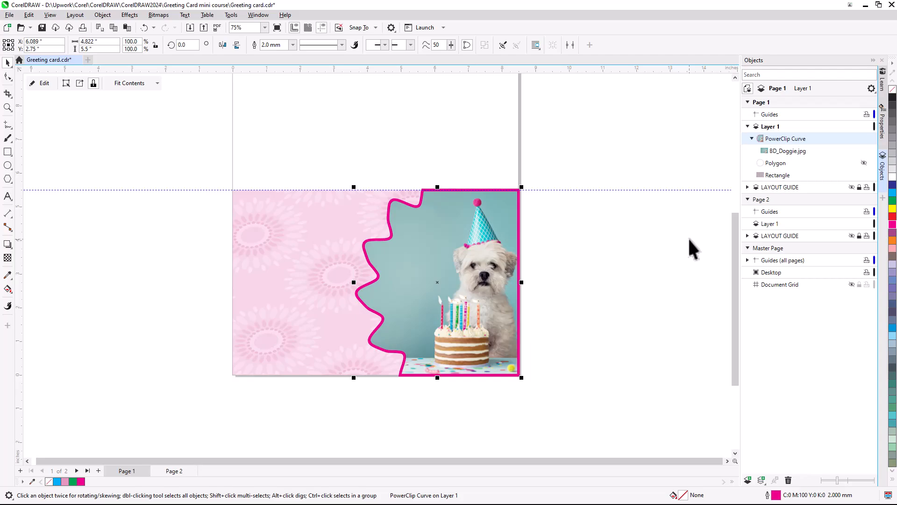
{"action": "mouse_move", "coordinate": [303, 65]}
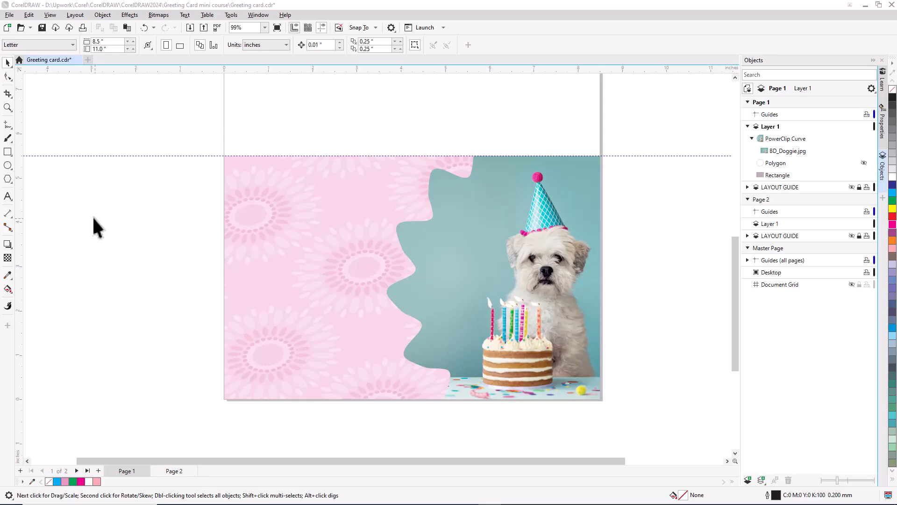
Add 'TO YOU' to the greeting and set 'Birthday' in a magenta script font
{"action": "left_click", "coordinate": [8, 196]}
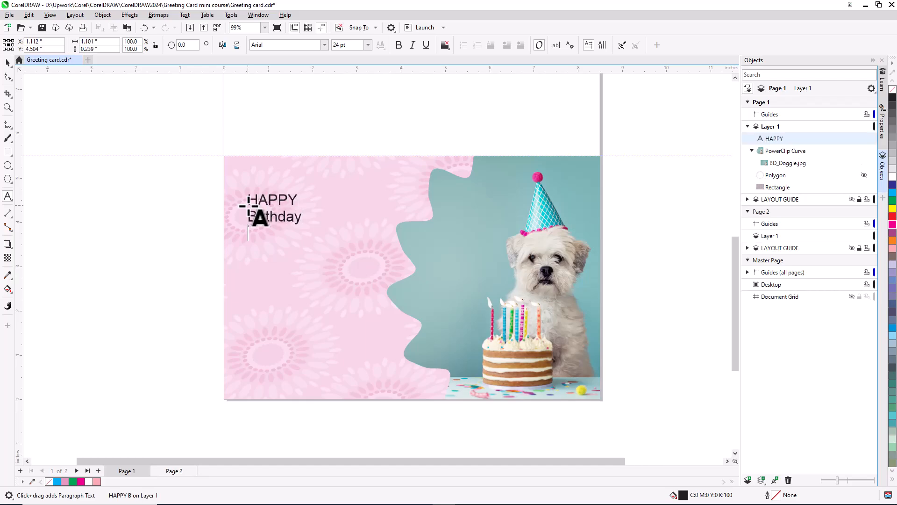
{"action": "type", "text": "TO YOU"}
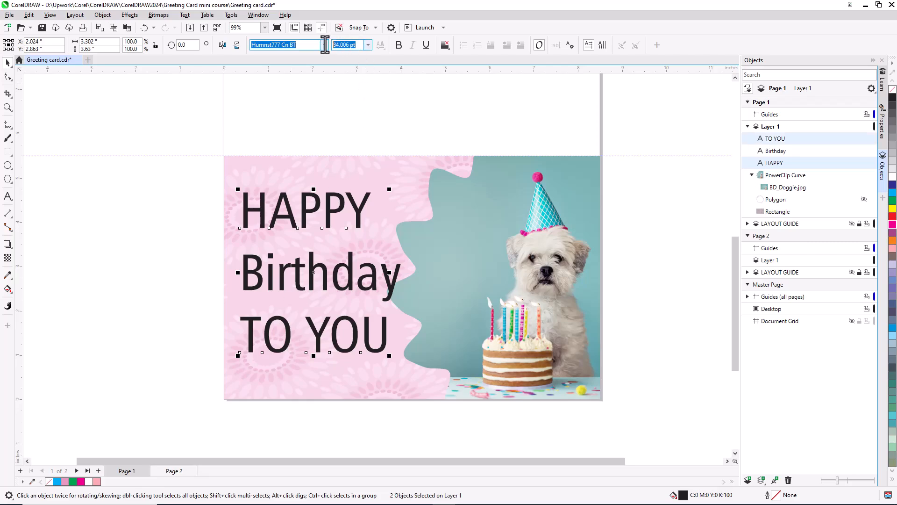
{"action": "left_click", "coordinate": [325, 45]}
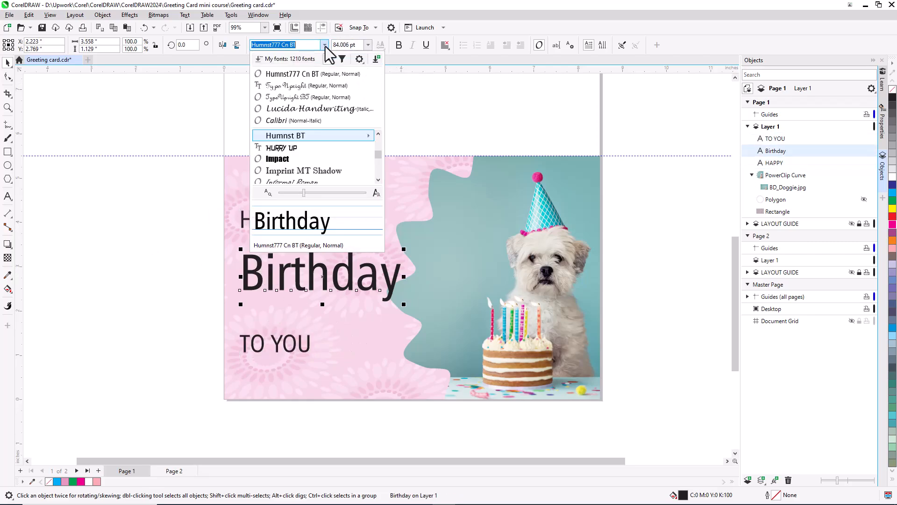
{"action": "left_click", "coordinate": [280, 85]}
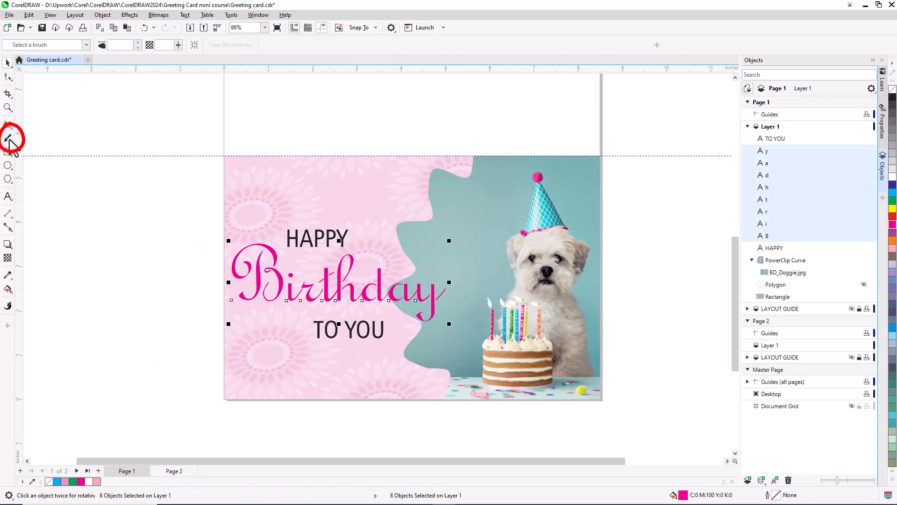
Apply the Artistic Media Glow brush from Digital Effects to the Birthday lettering
{"action": "left_click", "coordinate": [8, 136]}
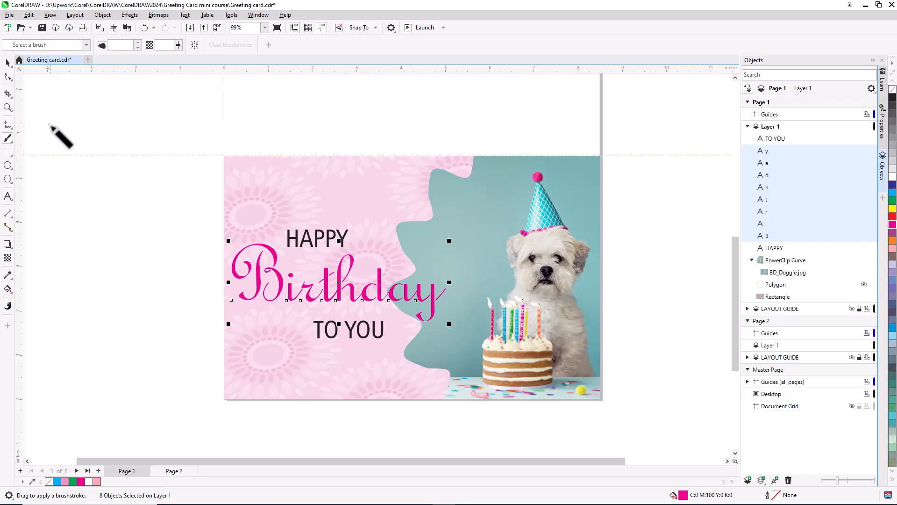
{"action": "left_click", "coordinate": [86, 45]}
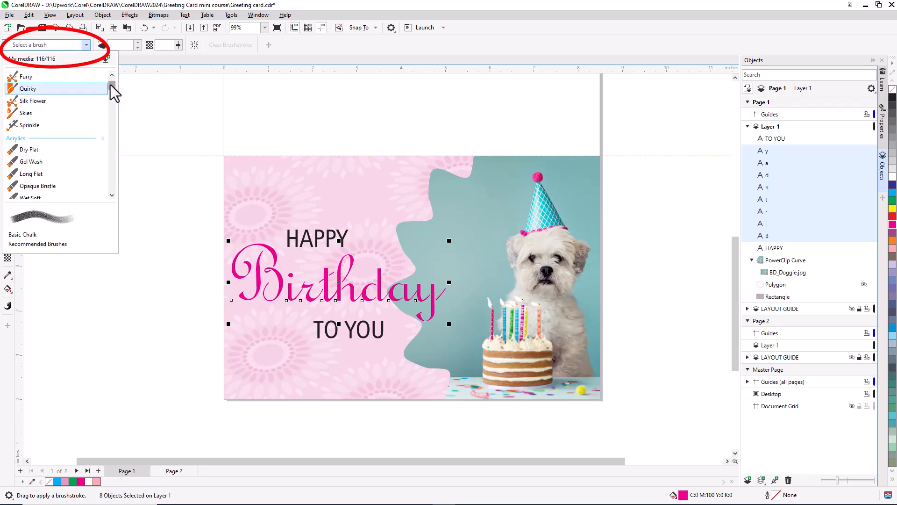
{"action": "scroll", "scroll_direction": "down", "scroll_amount": 3}
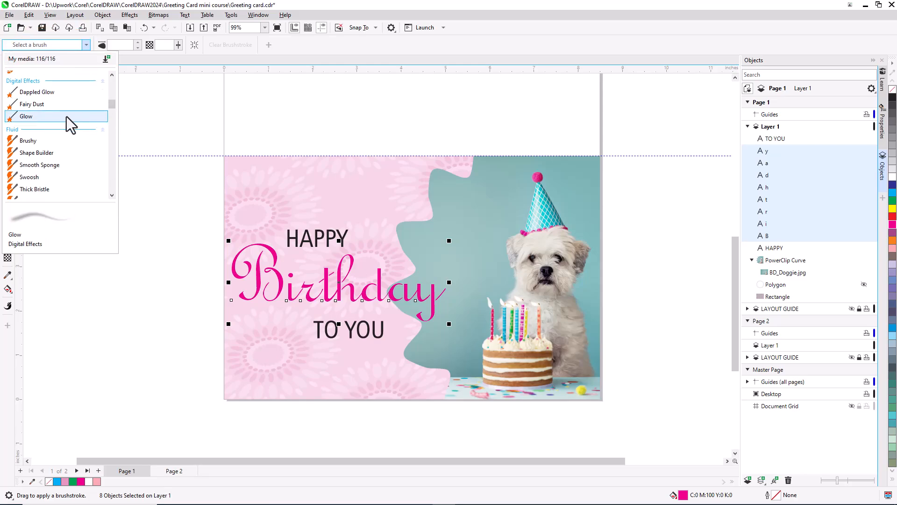
{"action": "left_click", "coordinate": [26, 116]}
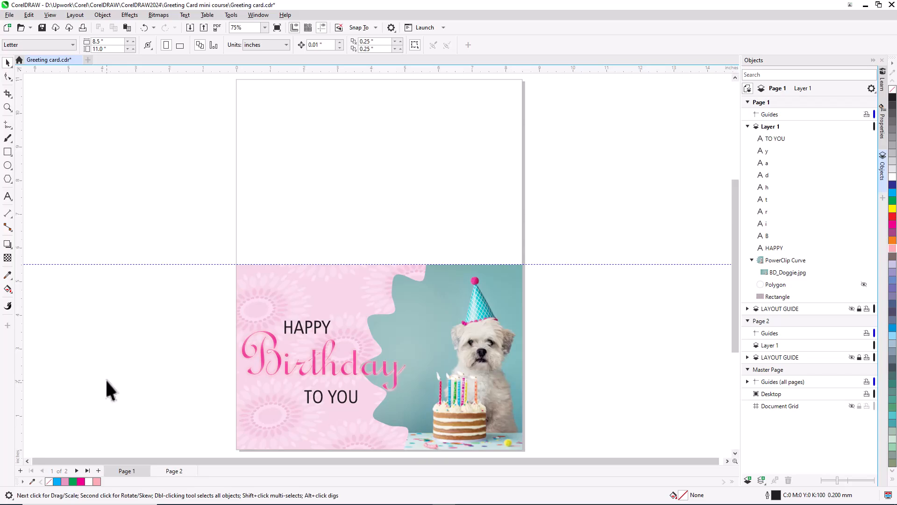
On page 2, add the friendship message in a paragraph frame at 24 pt with centred lines
{"action": "left_click", "coordinate": [174, 470]}
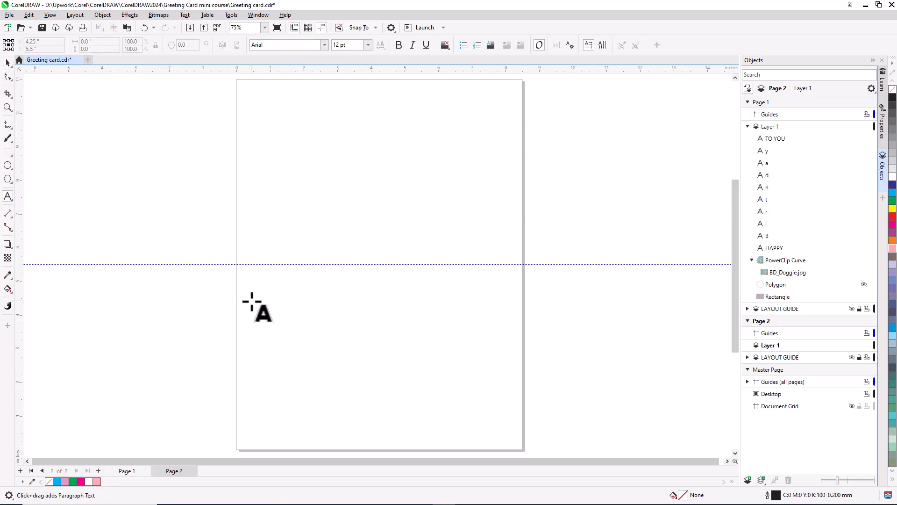
{"action": "mouse_move", "coordinate": [256, 300]}
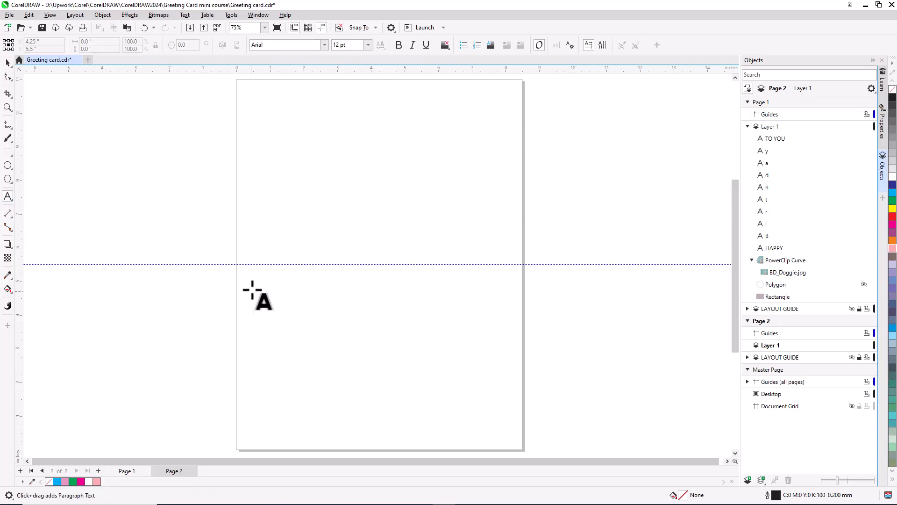
{"action": "left_click_drag", "start_coordinate": [247, 284], "coordinate": [380, 367]}
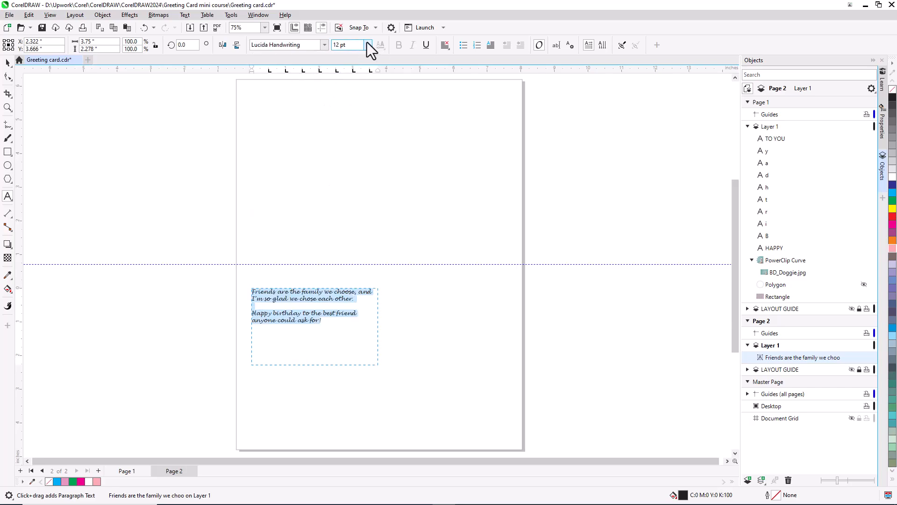
{"action": "left_click", "coordinate": [445, 45]}
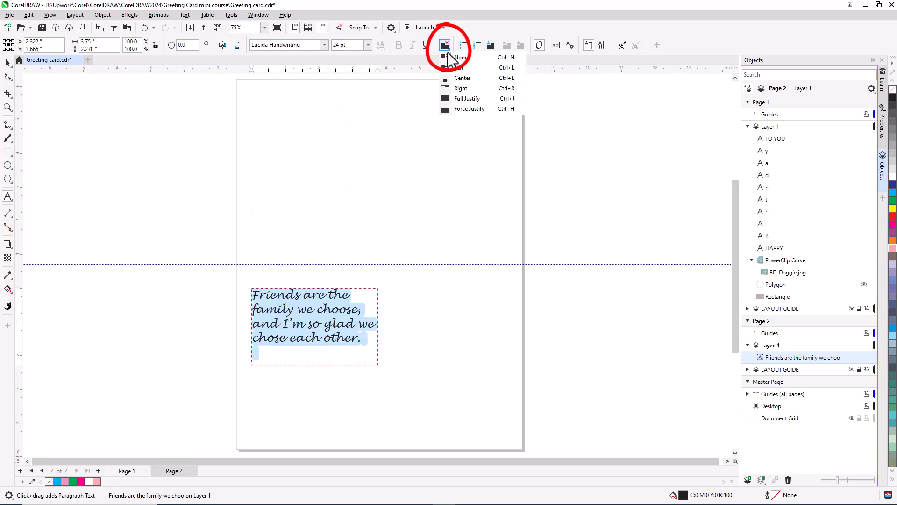
{"action": "left_click", "coordinate": [461, 57]}
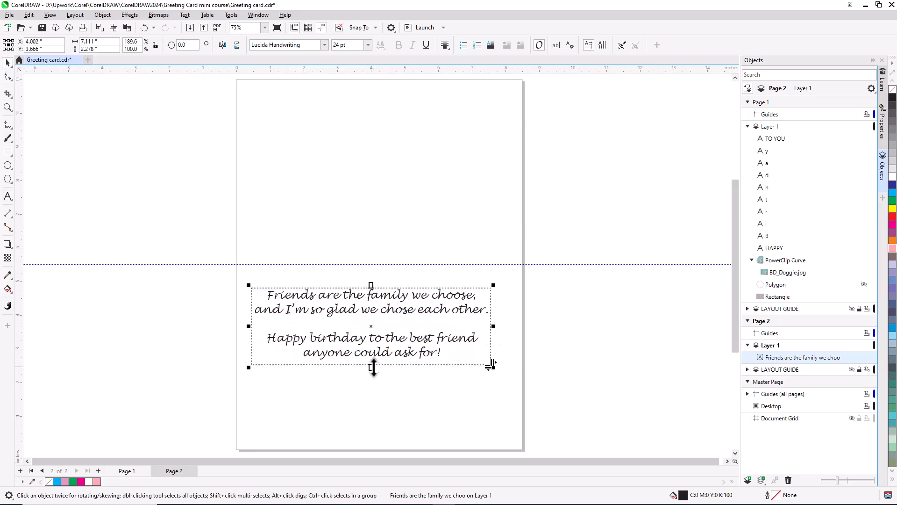
Centre the message frame on the page via Align and Distribute
{"action": "left_click", "coordinate": [103, 14]}
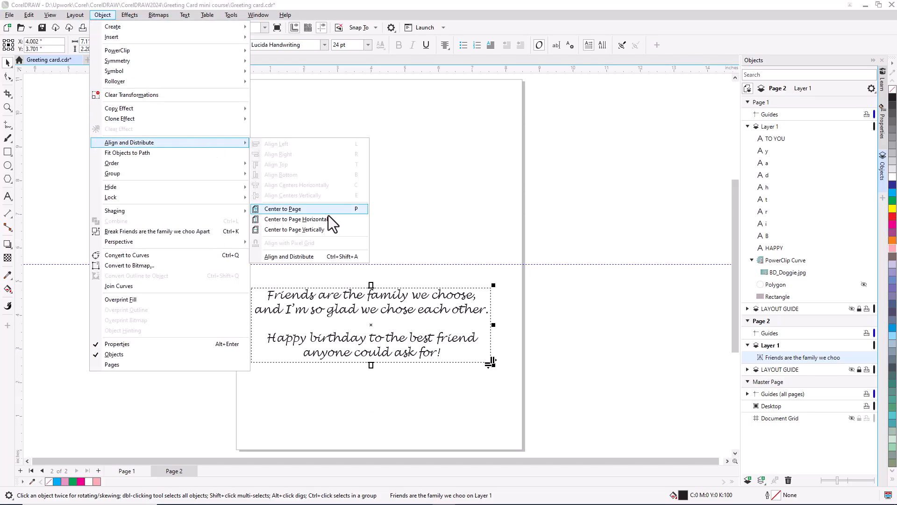
{"action": "left_click", "coordinate": [282, 209]}
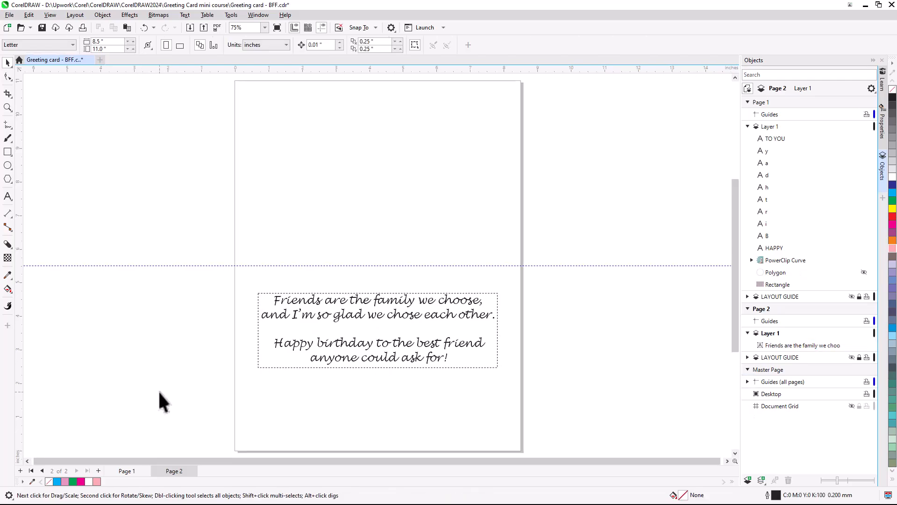
{"action": "mouse_move", "coordinate": [132, 475]}
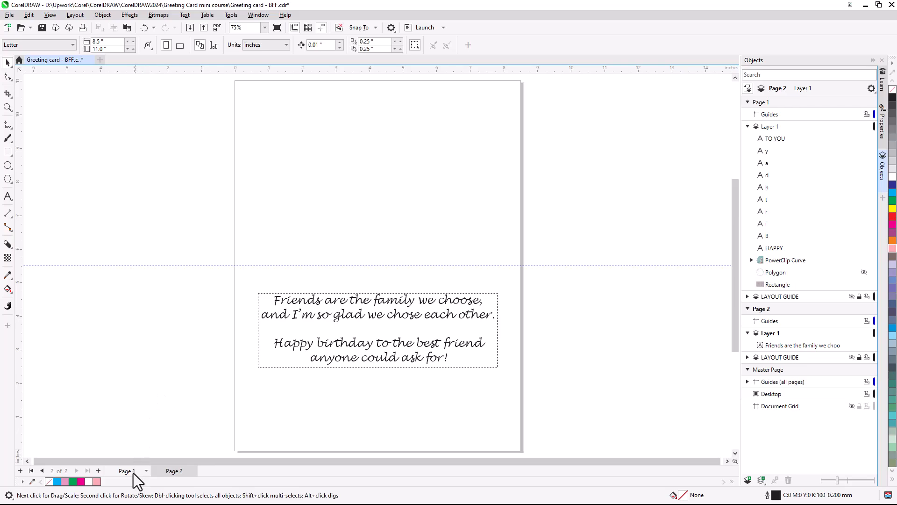
On page 1, add 'Made just for you, by your BFF!' in Lucida Handwriting, centred horizontally
{"action": "left_click", "coordinate": [126, 470]}
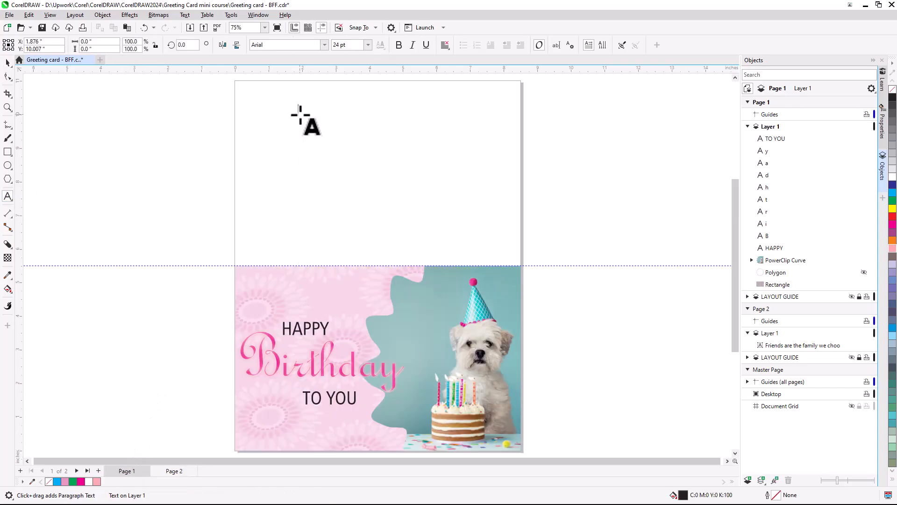
{"action": "type", "text": "Made just for you, by your BFF!"}
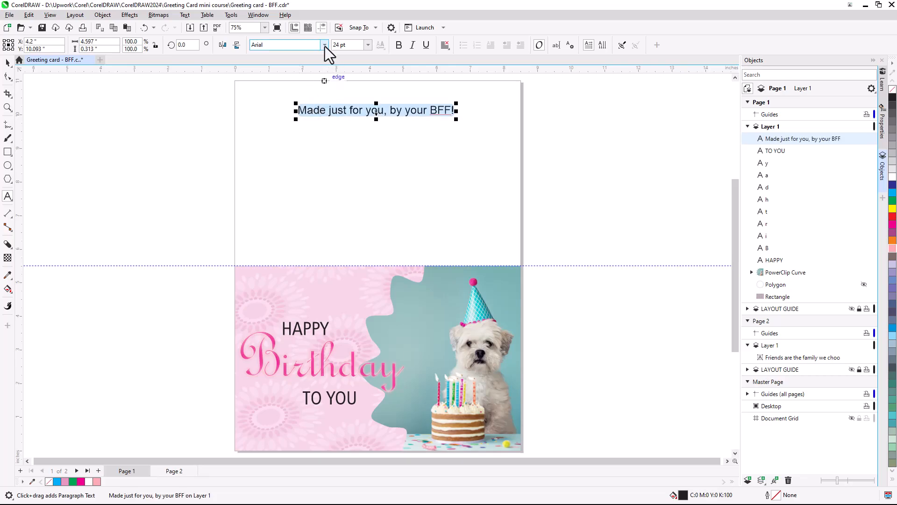
{"action": "left_click", "coordinate": [286, 45]}
{"action": "type", "text": "Lucida Handwriting"}
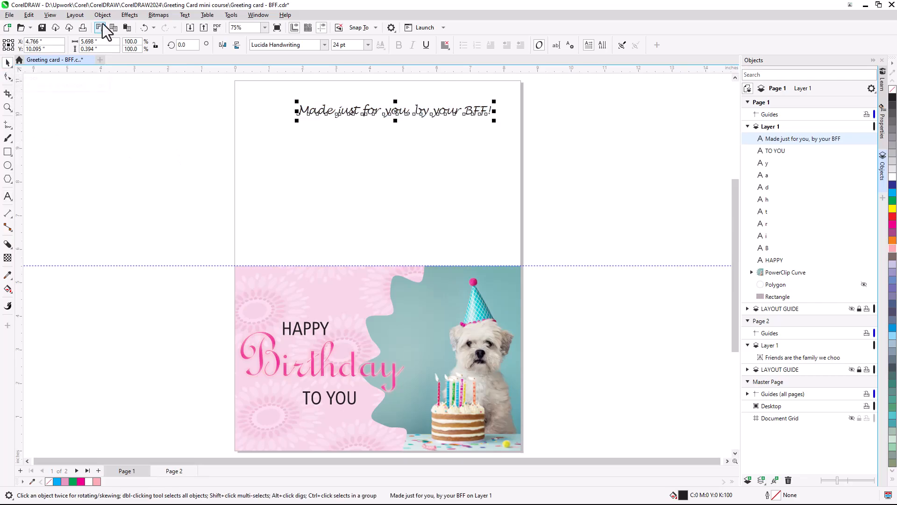
{"action": "left_click", "coordinate": [102, 14]}
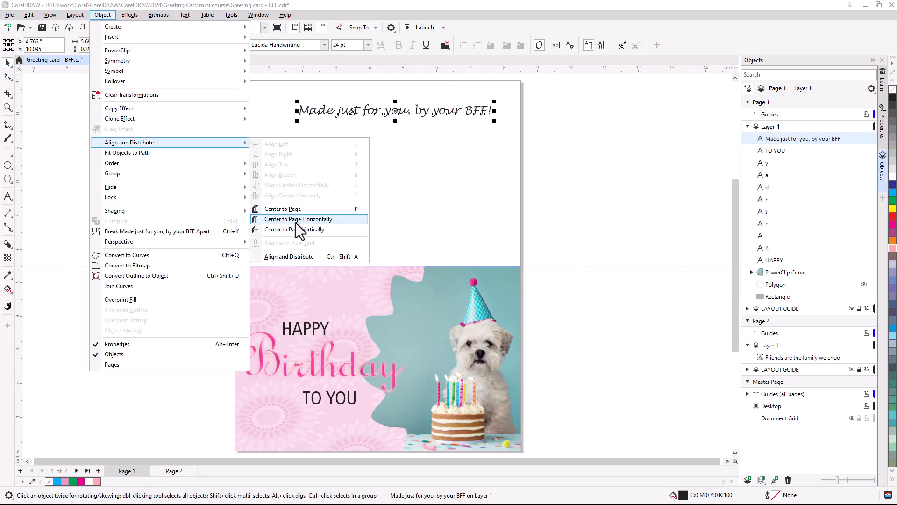
{"action": "left_click", "coordinate": [297, 219]}
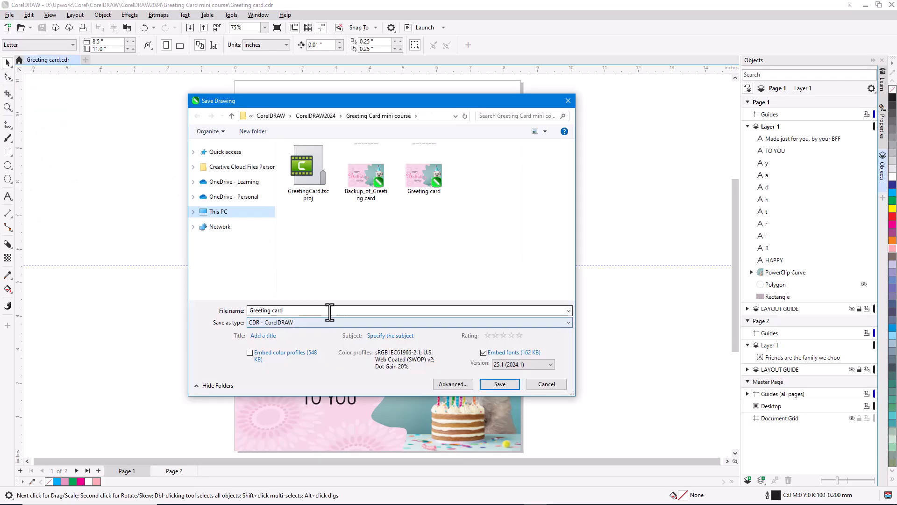
Save the drawing as 'Greeting card BFF'
{"action": "type", "text": "BFF"}
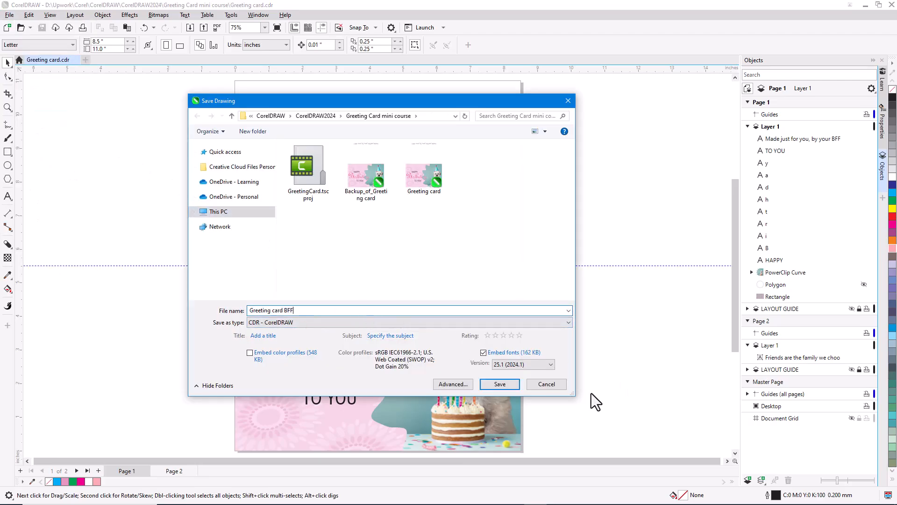
{"action": "left_click", "coordinate": [498, 384]}
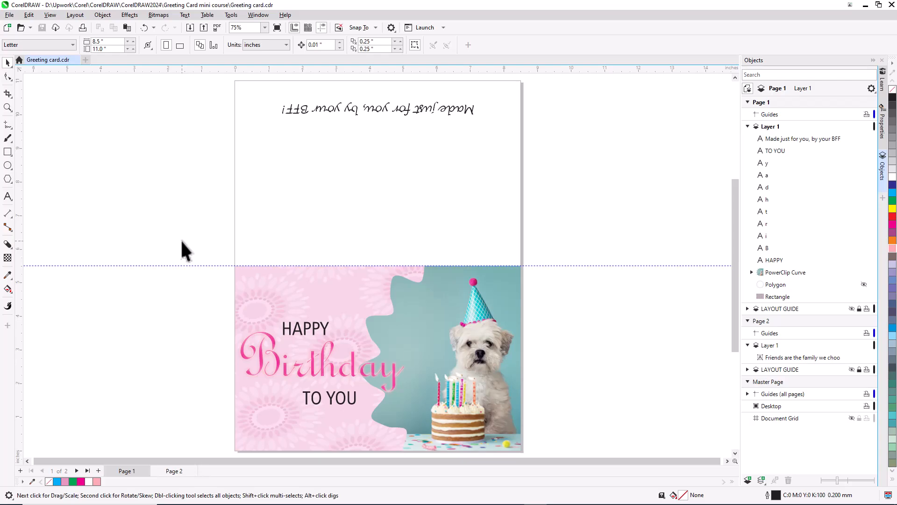
{"action": "left_click", "coordinate": [9, 14]}
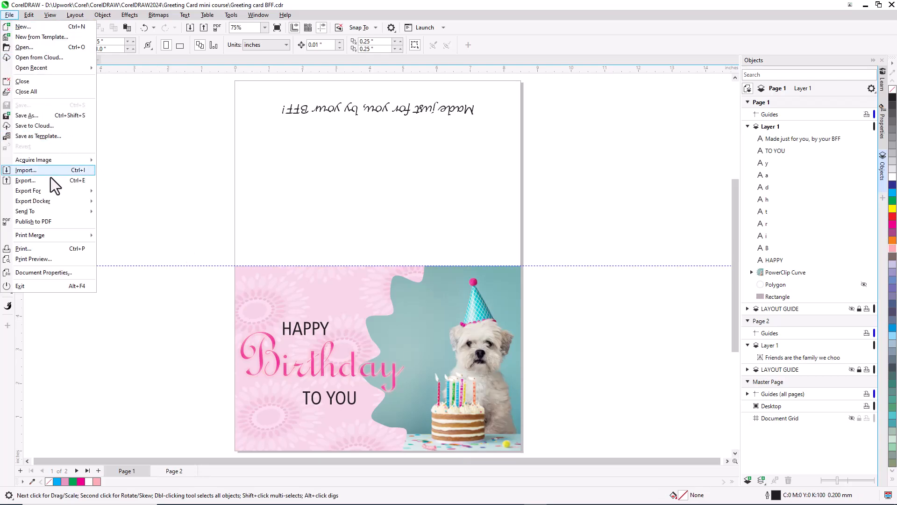
Start File > Export and show the Save as type format list
{"action": "left_click", "coordinate": [25, 180]}
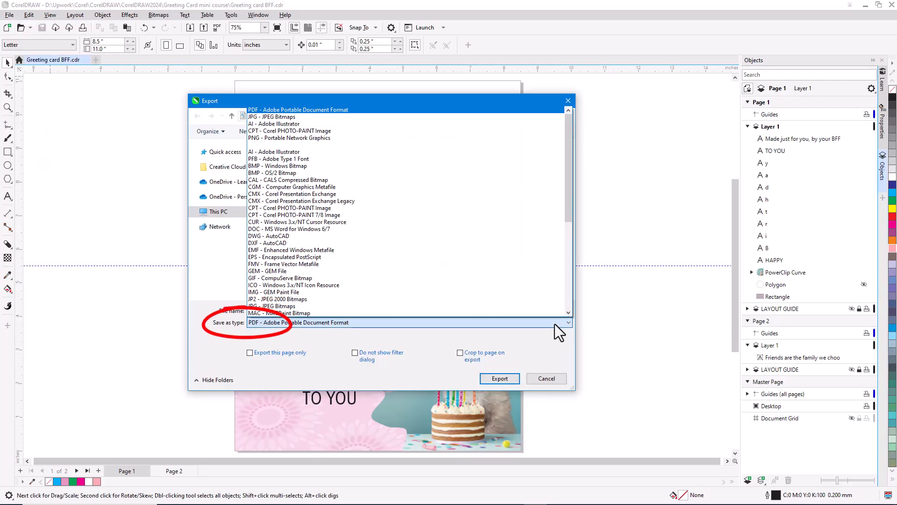
{"action": "mouse_move", "coordinate": [438, 124]}
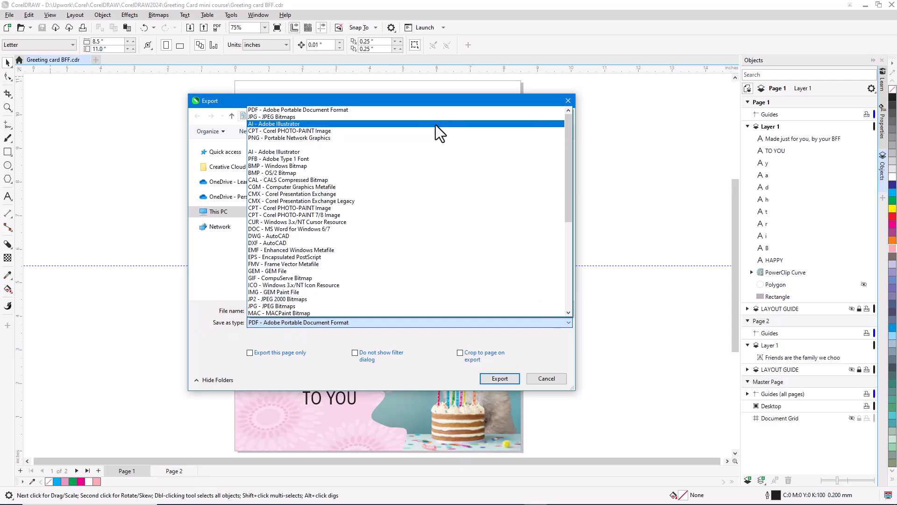